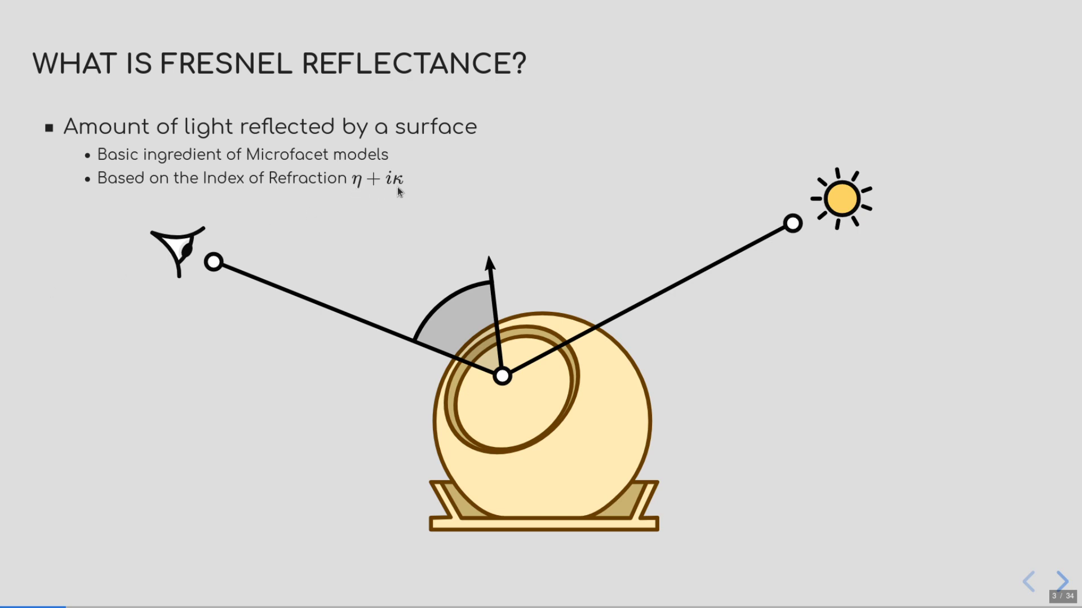
- Reveal the microfacet and reflectance plots, then reach slide 4 on Gulbrandsen 2014
click(1058, 578)
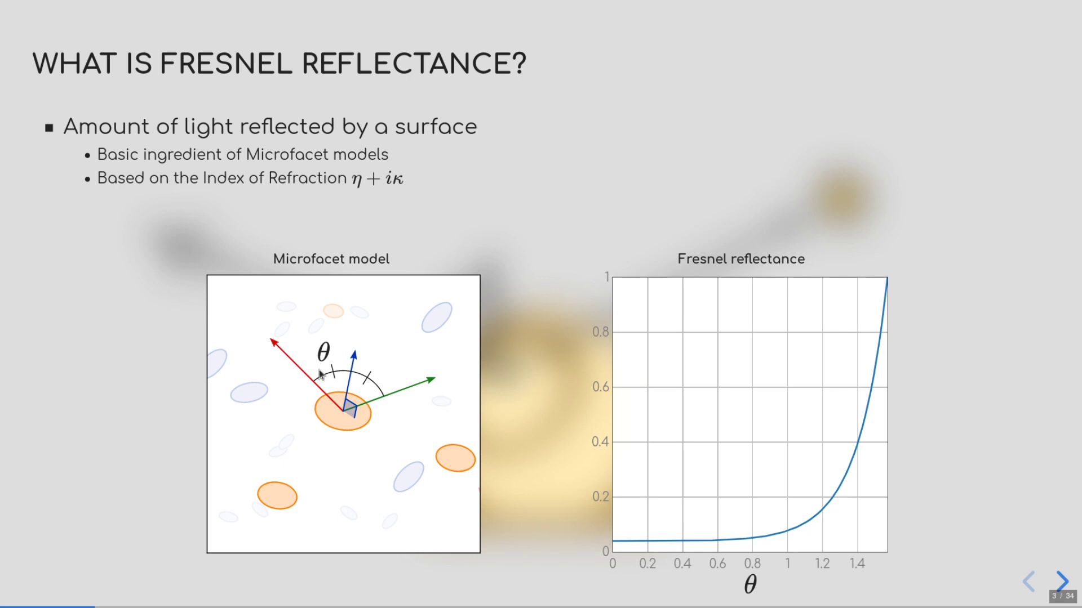
click(1058, 583)
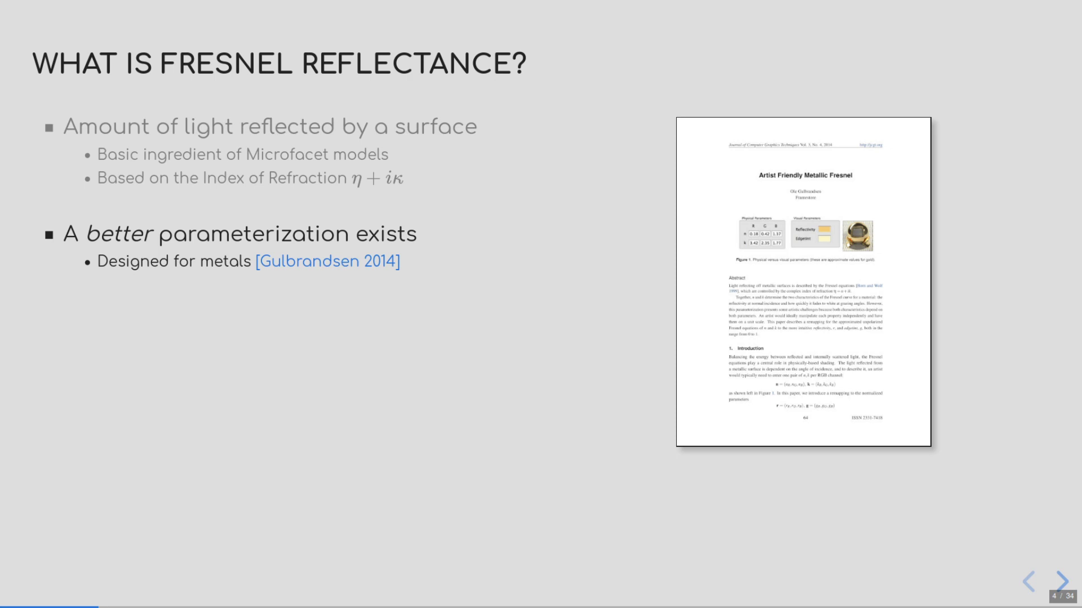
- Show the parameterization figure and edge-tint sphere renders, then reach the Schlick 1994 slide
click(1060, 580)
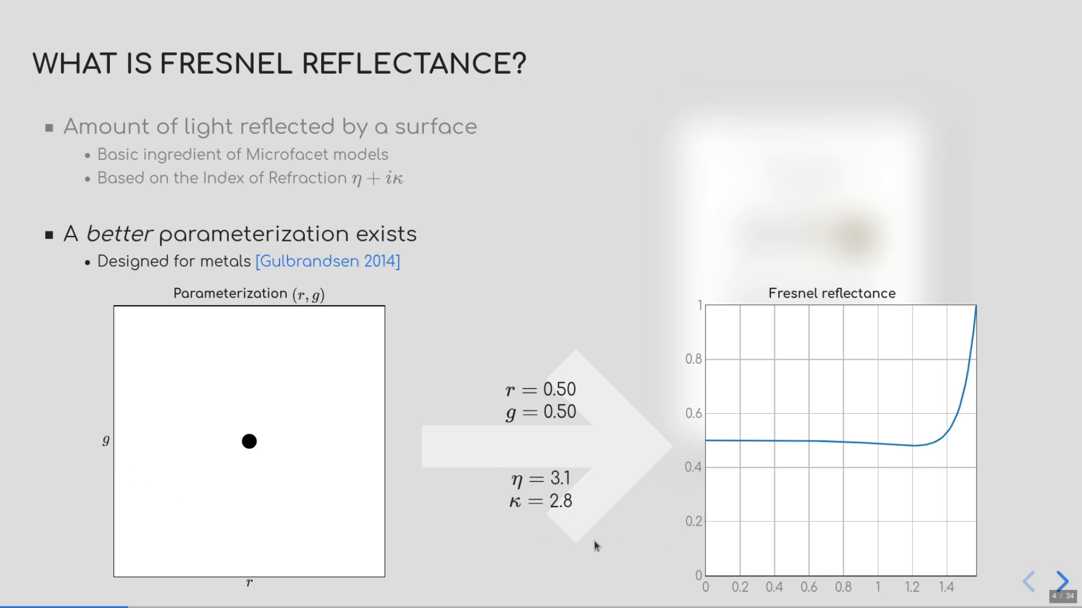
mouse_move(523, 527)
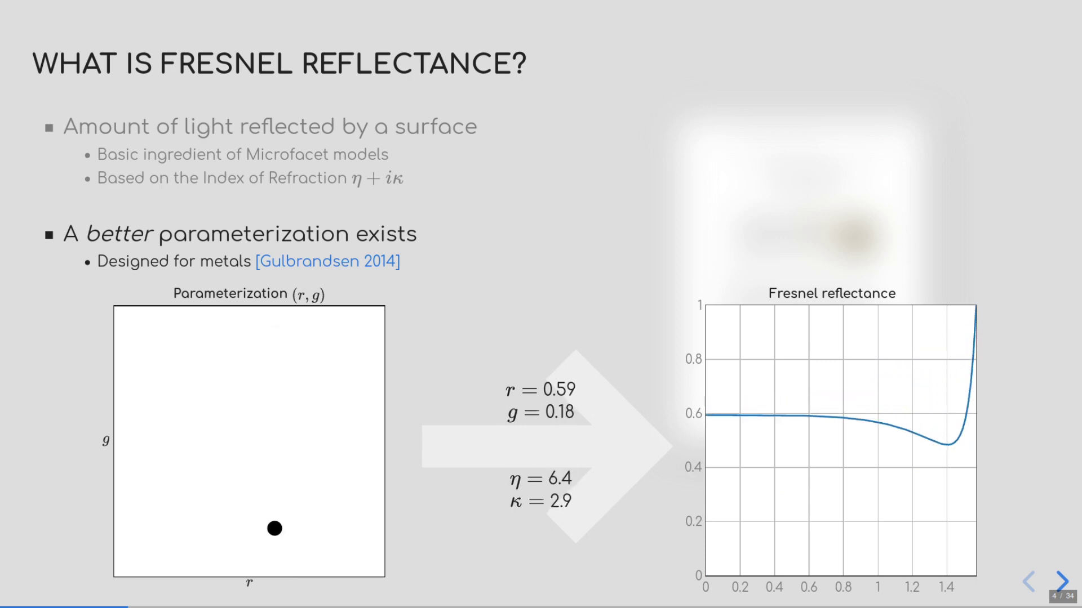
click(1060, 578)
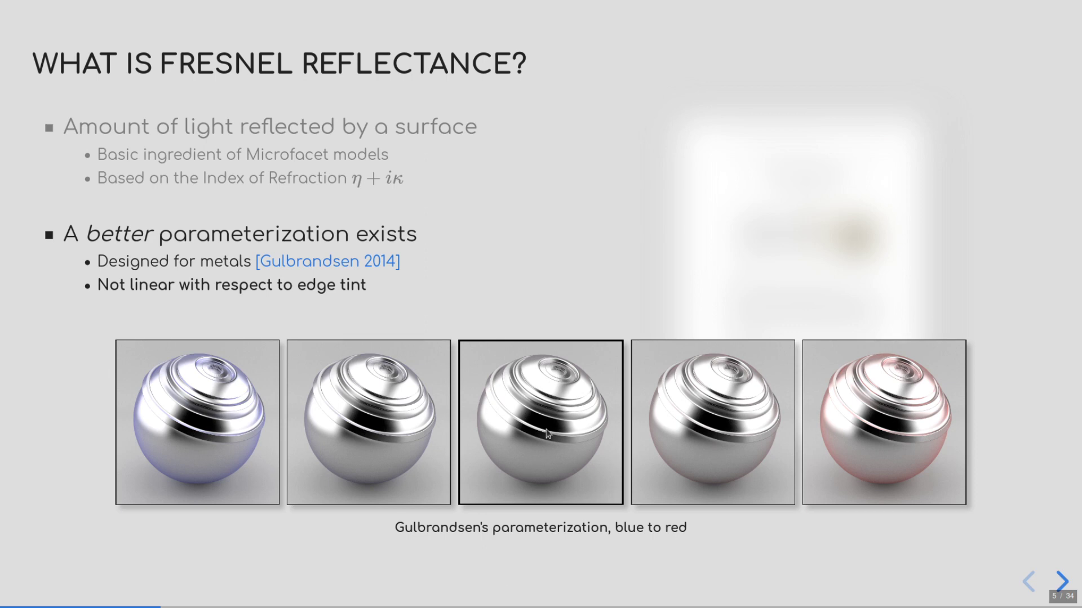
click(1058, 580)
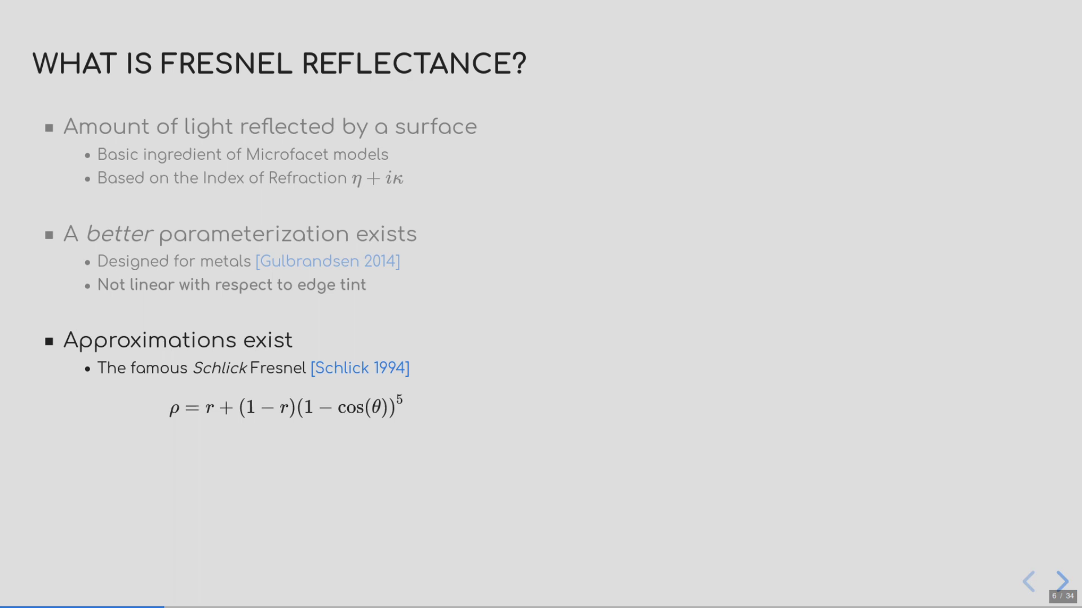
click(1062, 582)
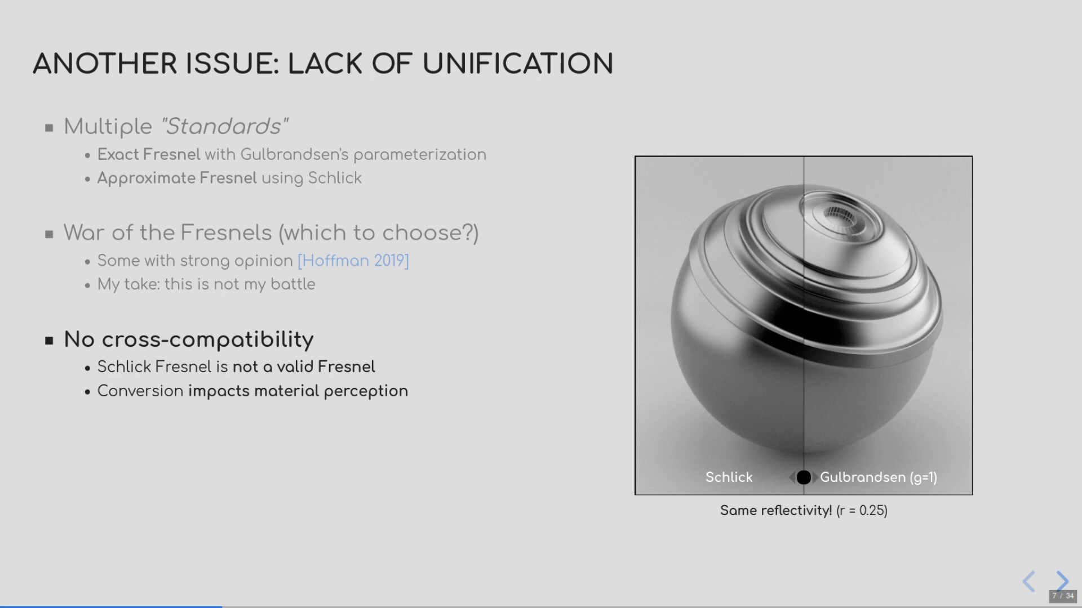
mouse_move(811, 578)
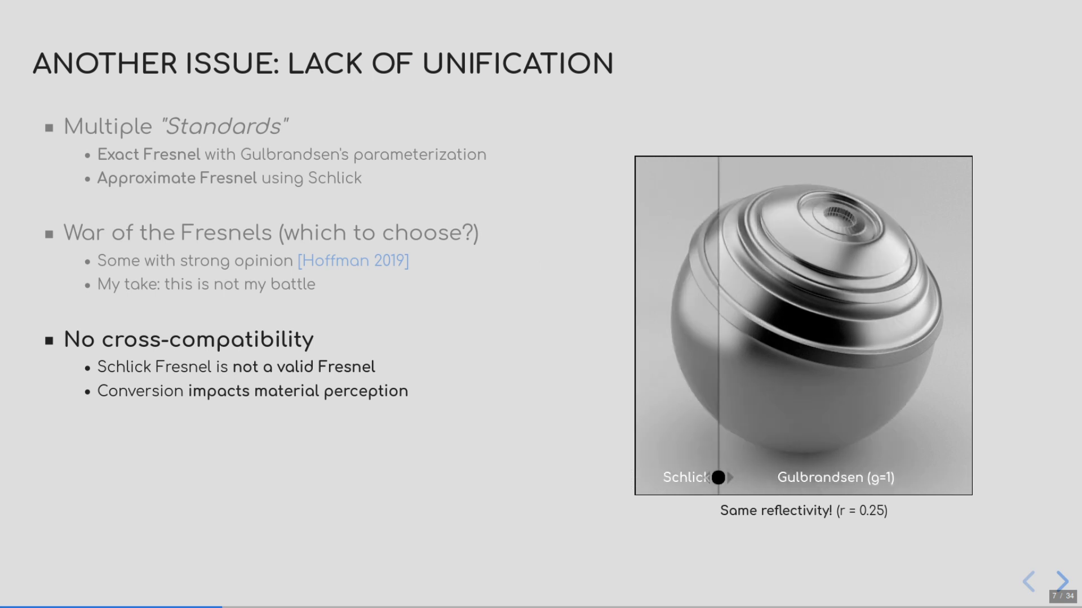
- Reveal the 'game engines only use Schlick' bullet and reach the split-sum slide 9
click(1057, 580)
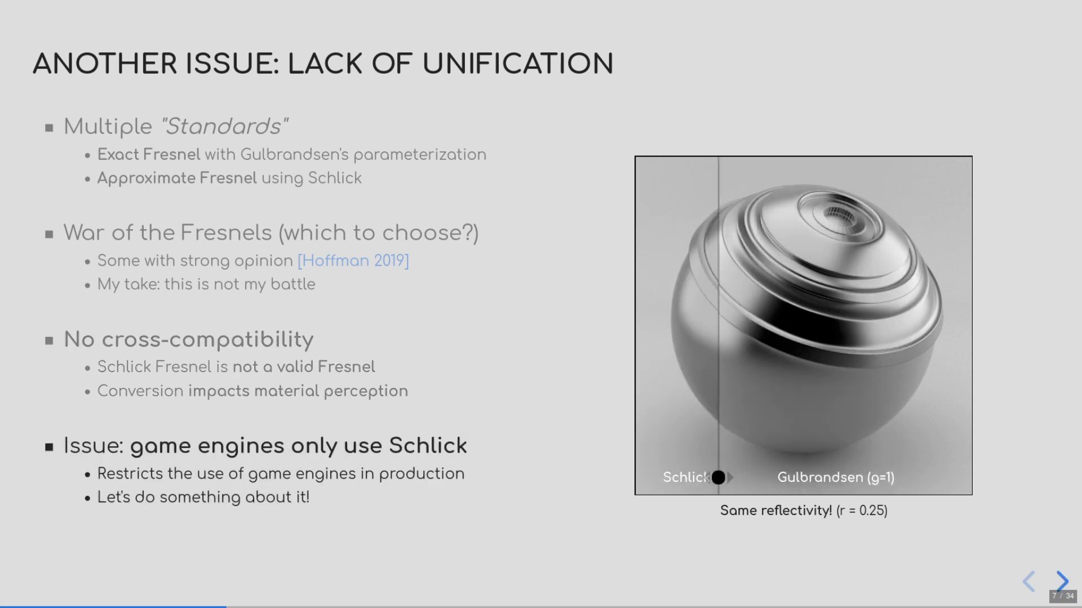
click(1060, 580)
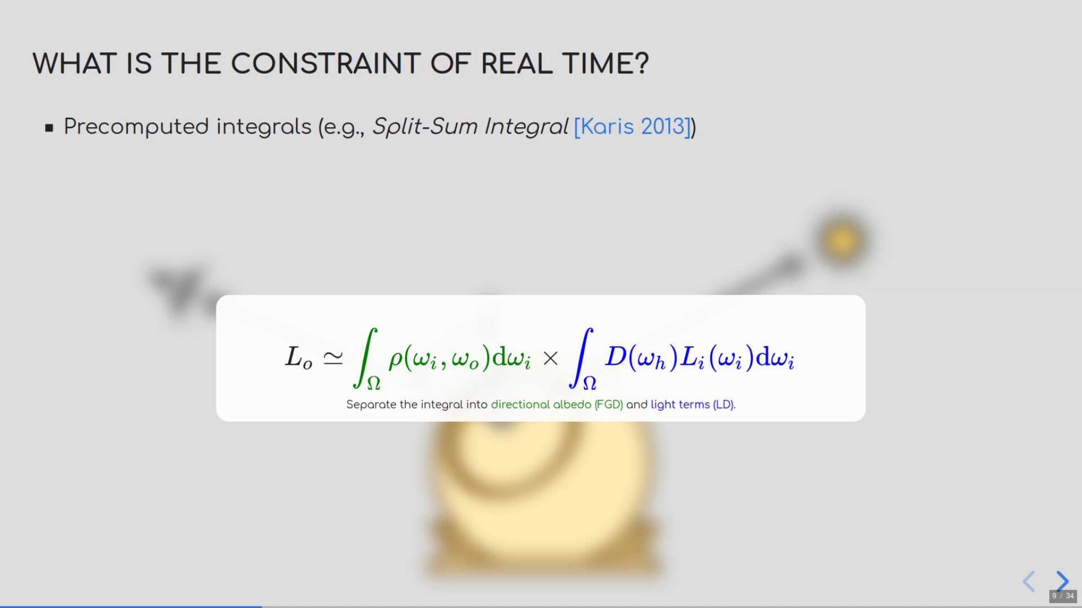
- Step through the FGD dependence and Schlick dimensionality points to the requirements table
click(1061, 579)
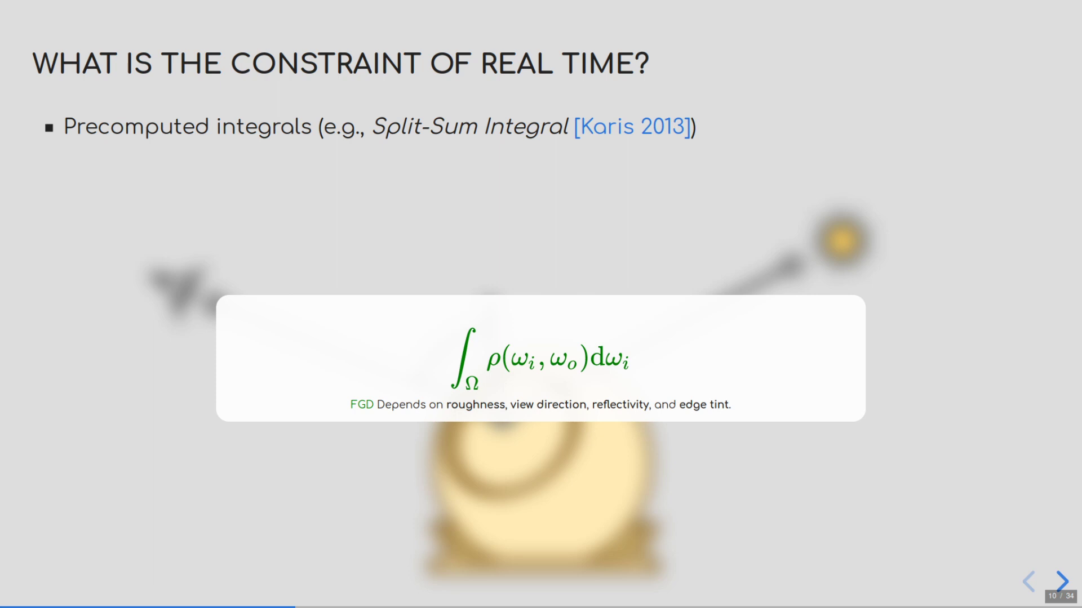
click(1058, 580)
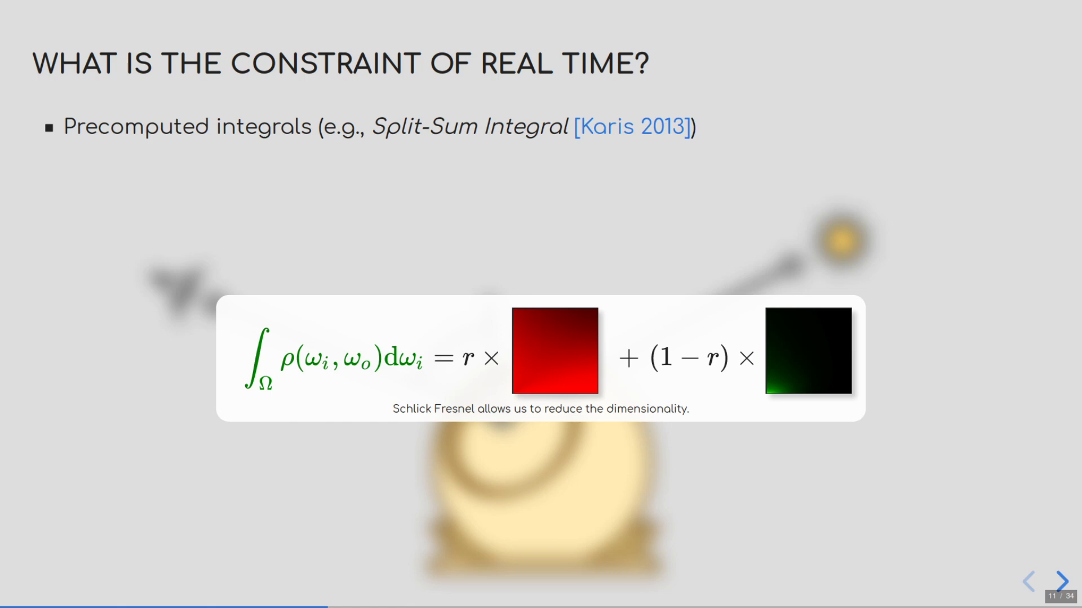
click(1060, 581)
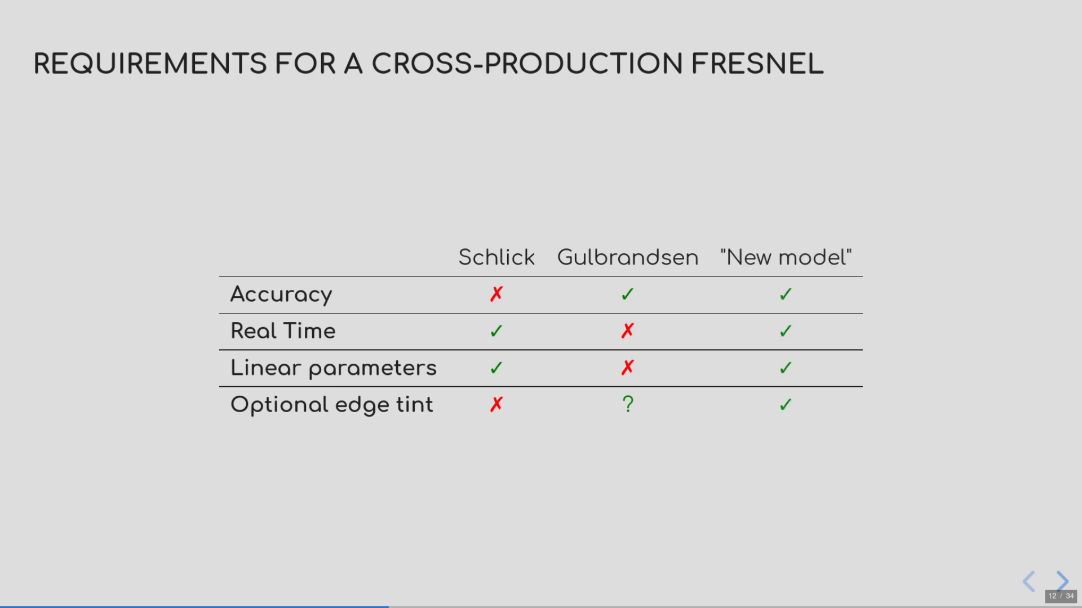
click(1061, 580)
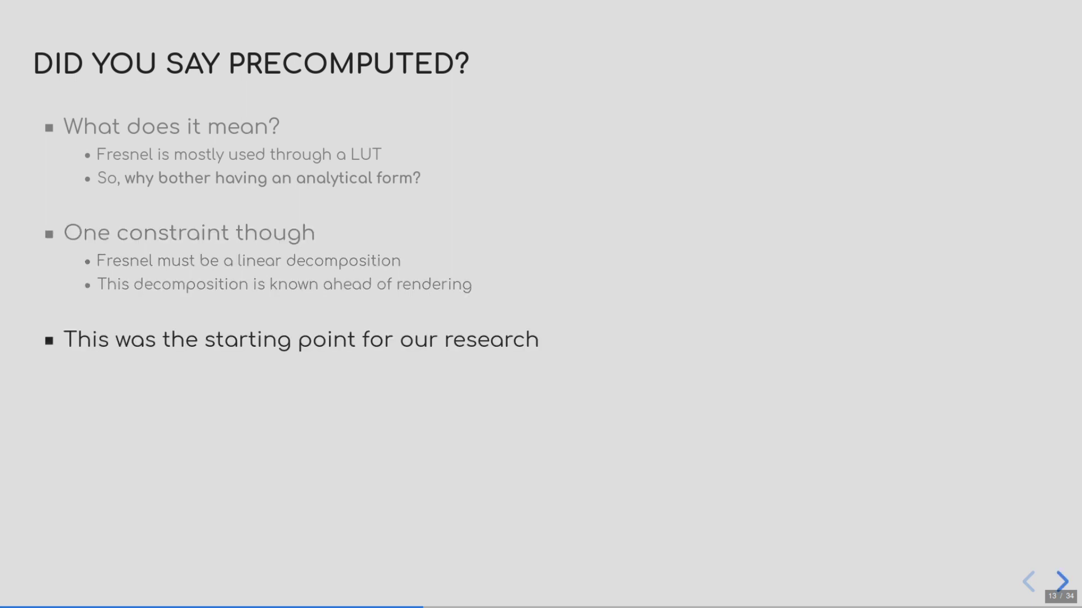
- Advance from 'Did you say precomputed?' to slide 14, 'An Empirical Fresnel Decomposition'
click(1061, 580)
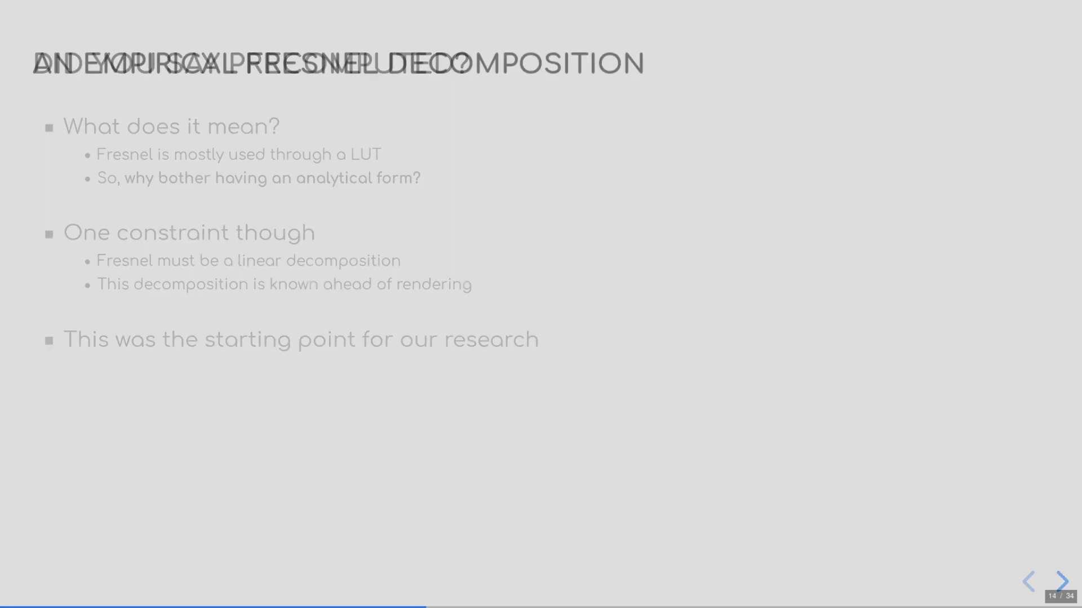
- Advance to slide 16, 'Fitting a Fresnel Reflectance'
click(1058, 582)
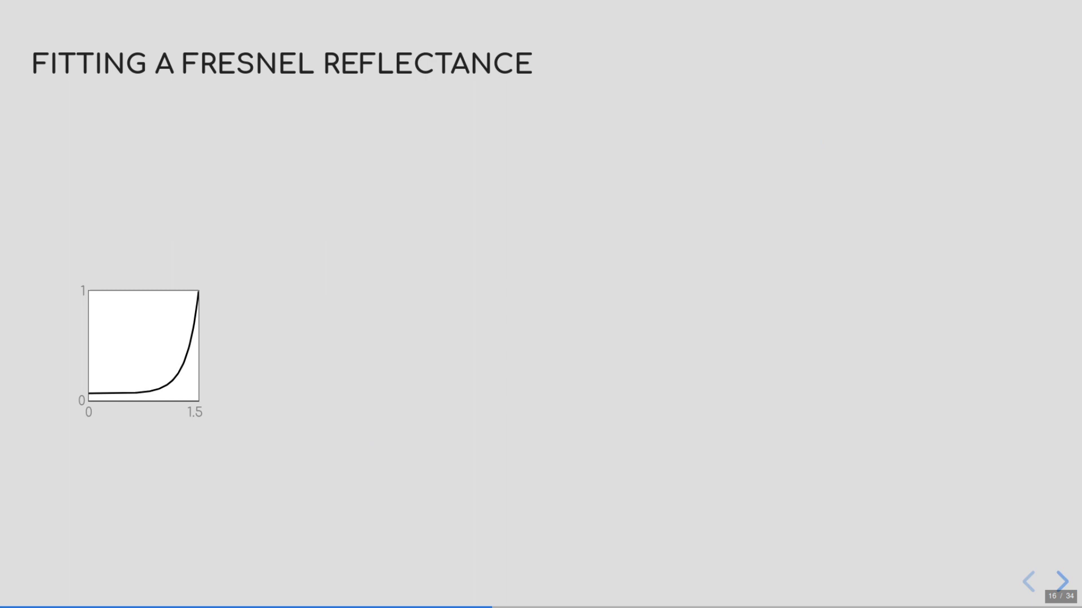
- Advance to slide 17, 'Results: Curves'
click(1058, 580)
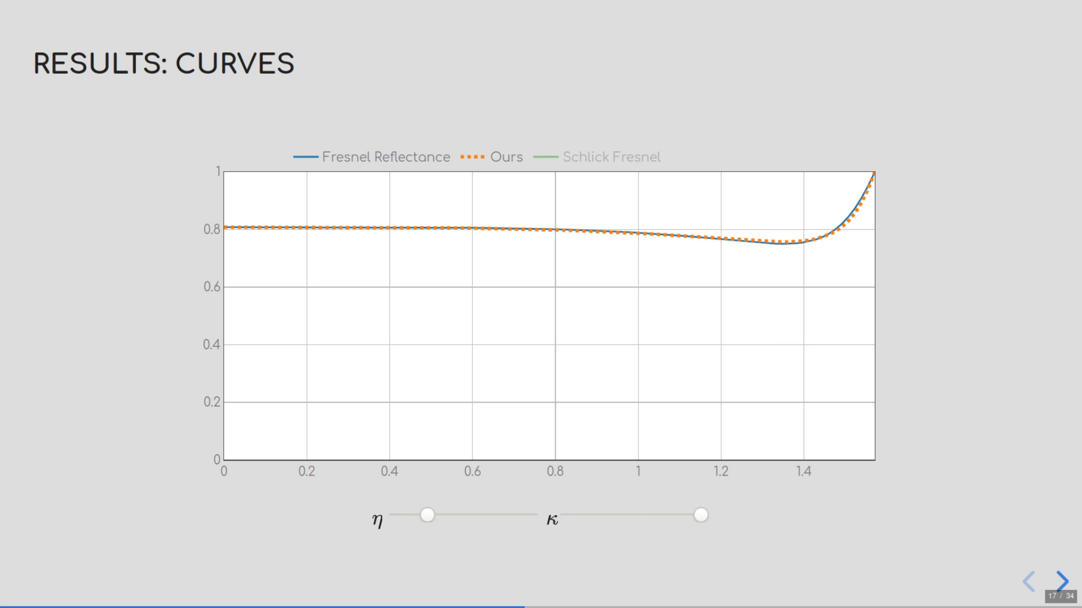
- Adjust the kappa slider to compare Ours and Schlick curves, then reach the Rhodium slide
drag(430, 515, 426, 517)
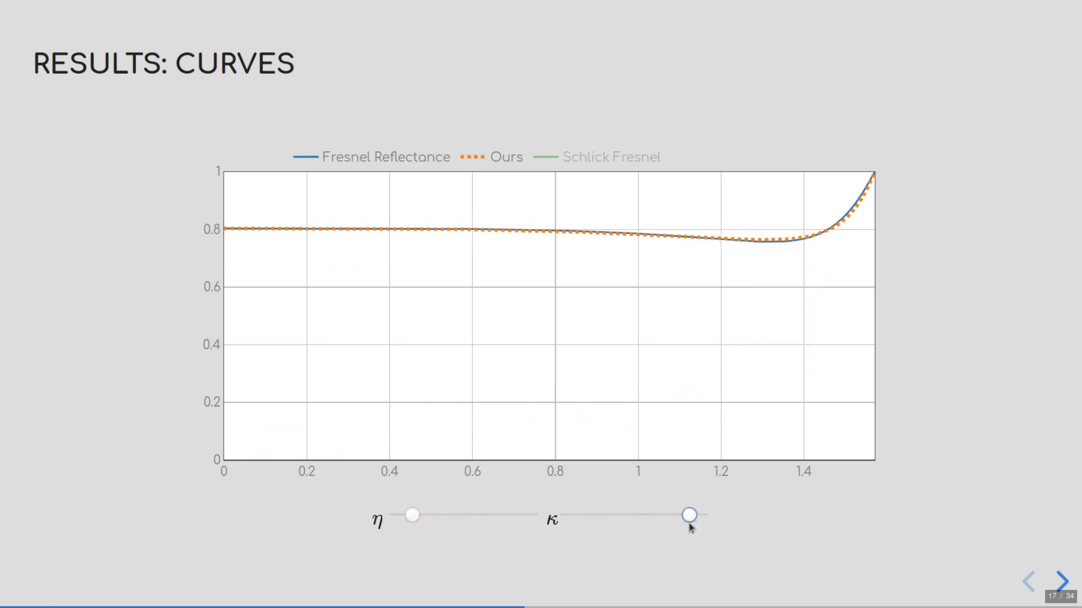
drag(686, 515, 603, 516)
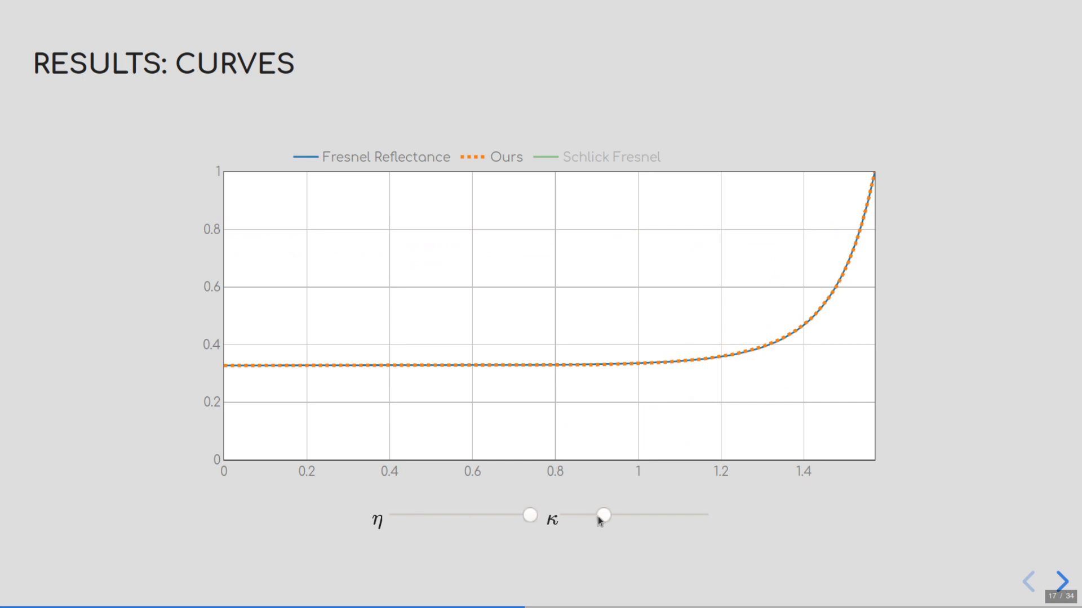
drag(603, 516, 658, 515)
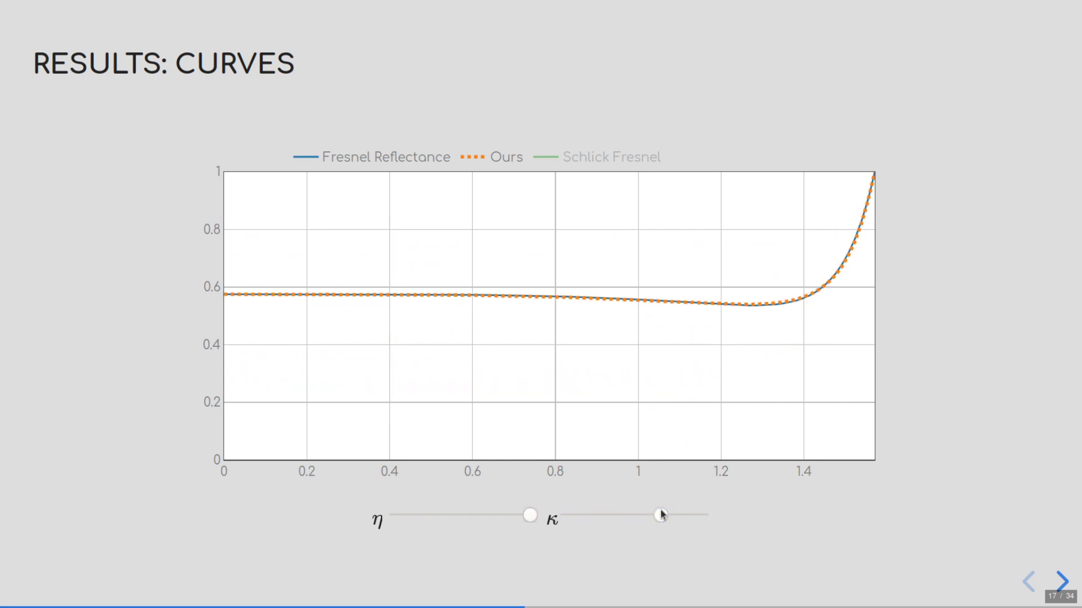
drag(660, 516, 661, 515)
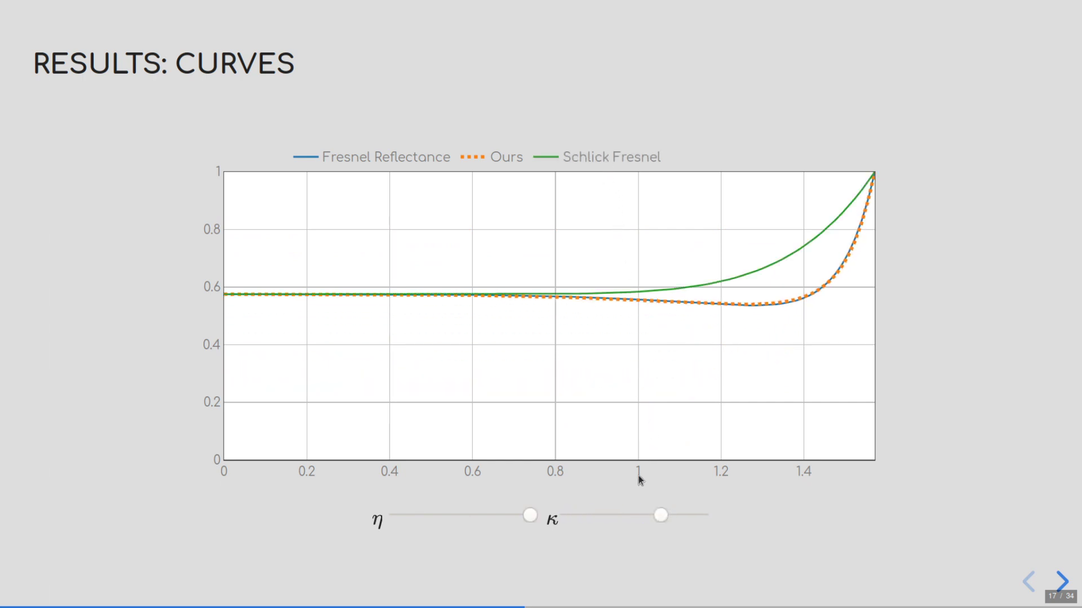
drag(661, 516, 688, 516)
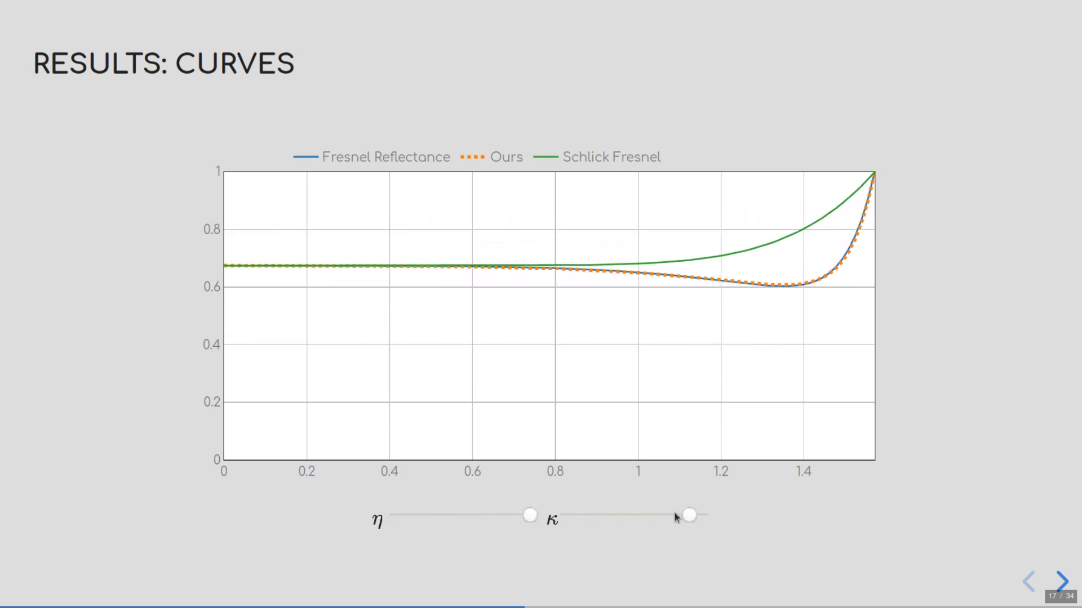
drag(529, 516, 397, 516)
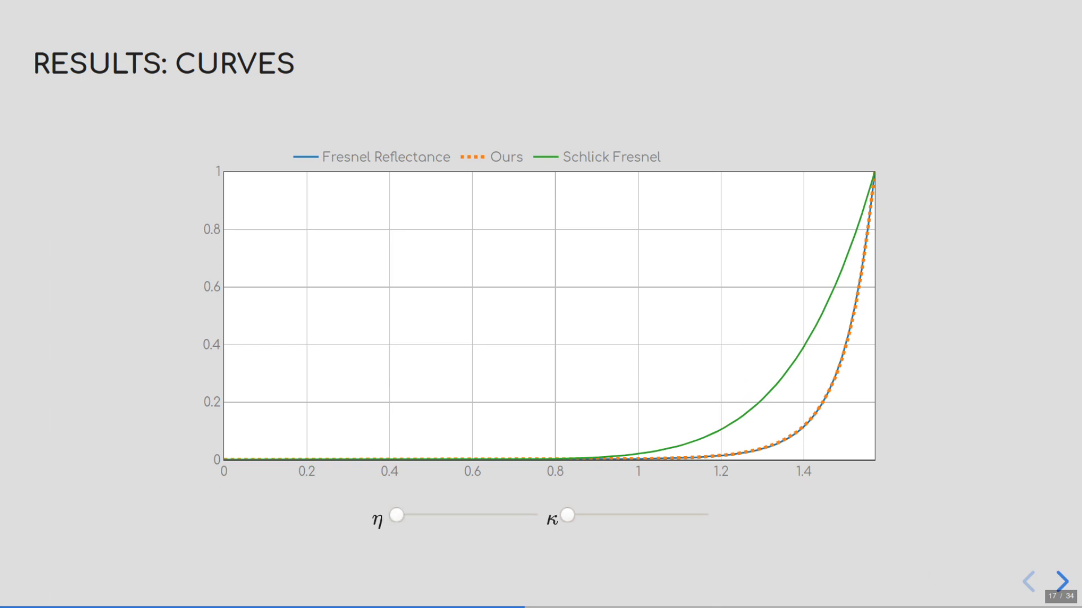
click(1062, 579)
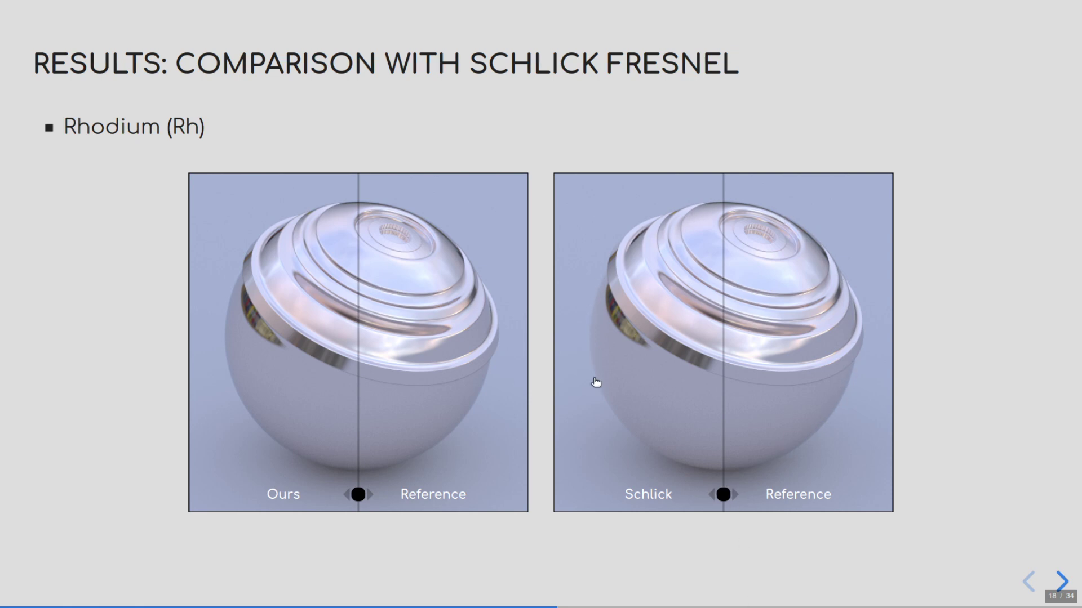
mouse_move(673, 480)
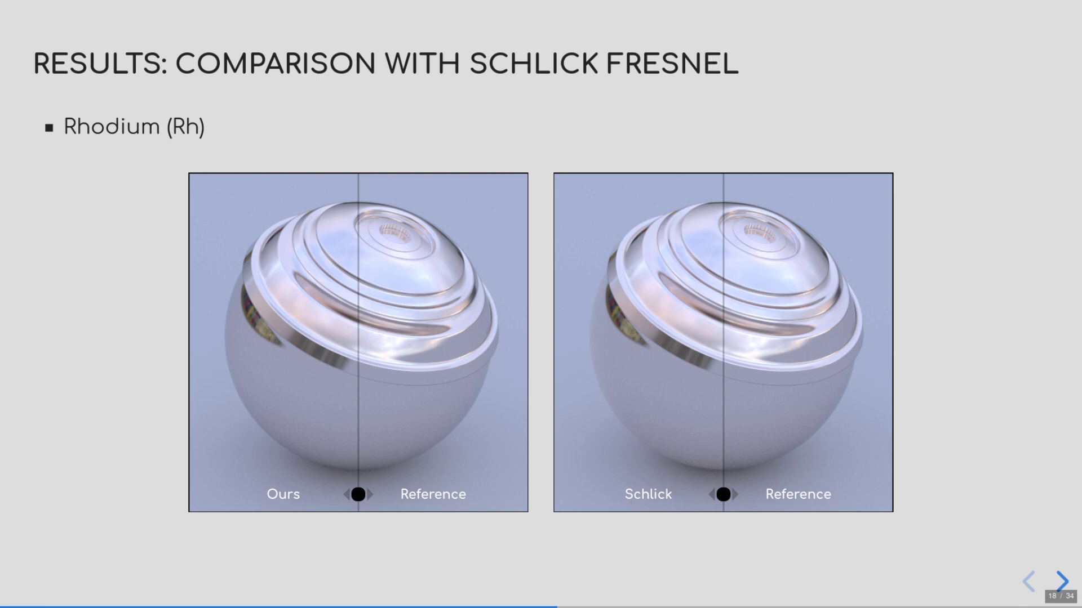
mouse_move(727, 570)
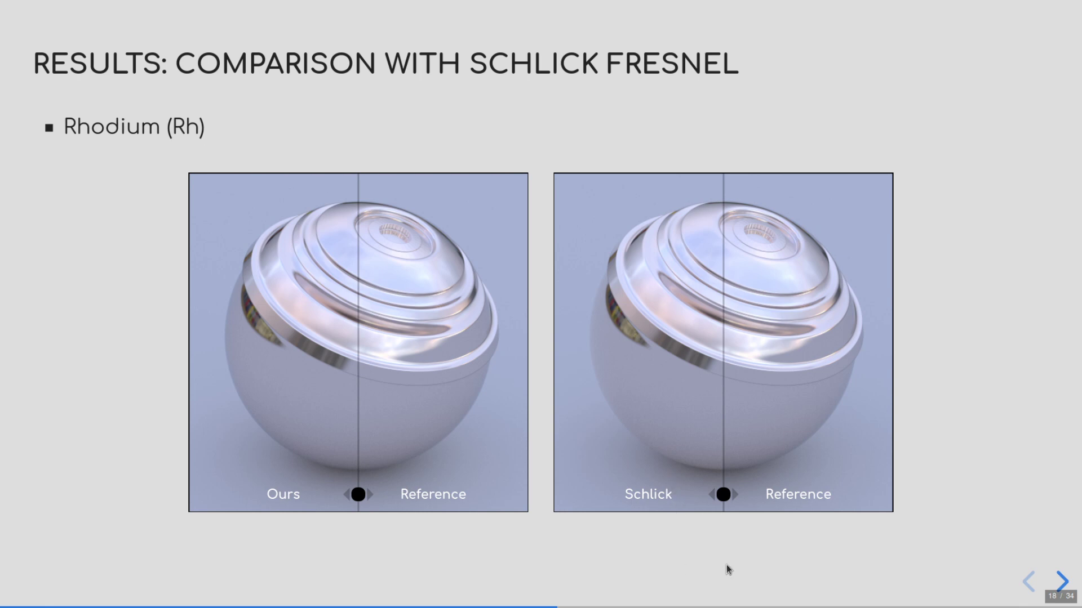
- Slide the Rhodium reference/Schlick/Ours splits, then advance past Tungsten to Chromium
drag(723, 495, 645, 495)
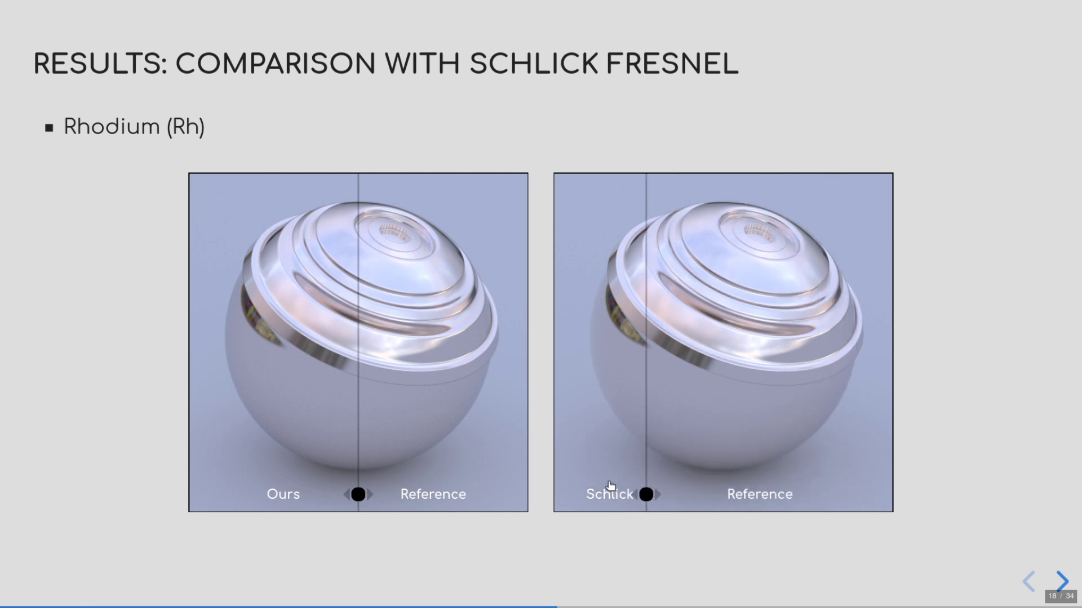
drag(647, 495, 578, 496)
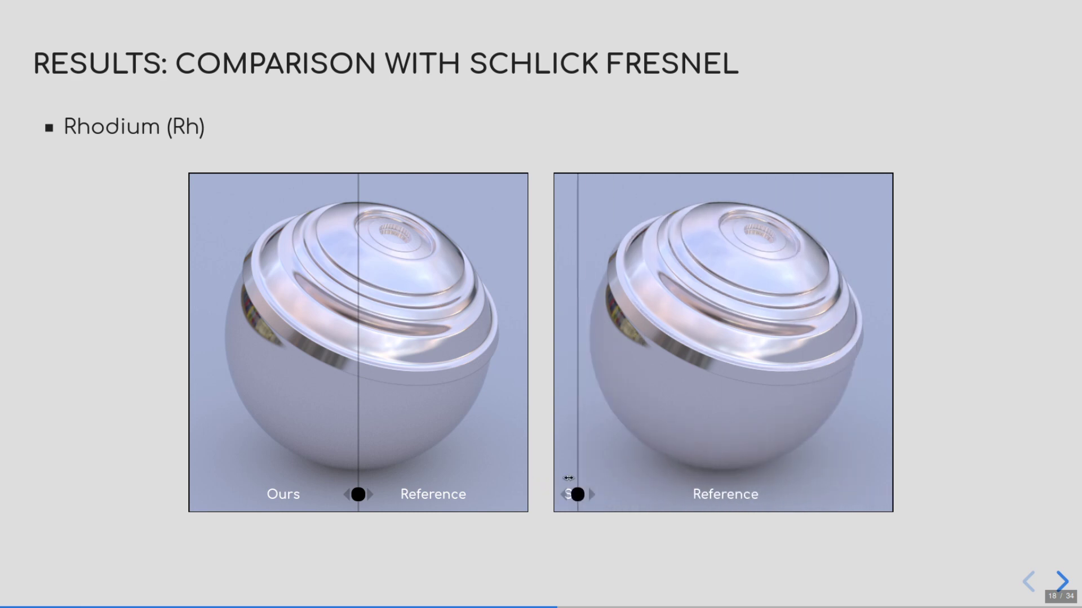
drag(576, 495, 664, 495)
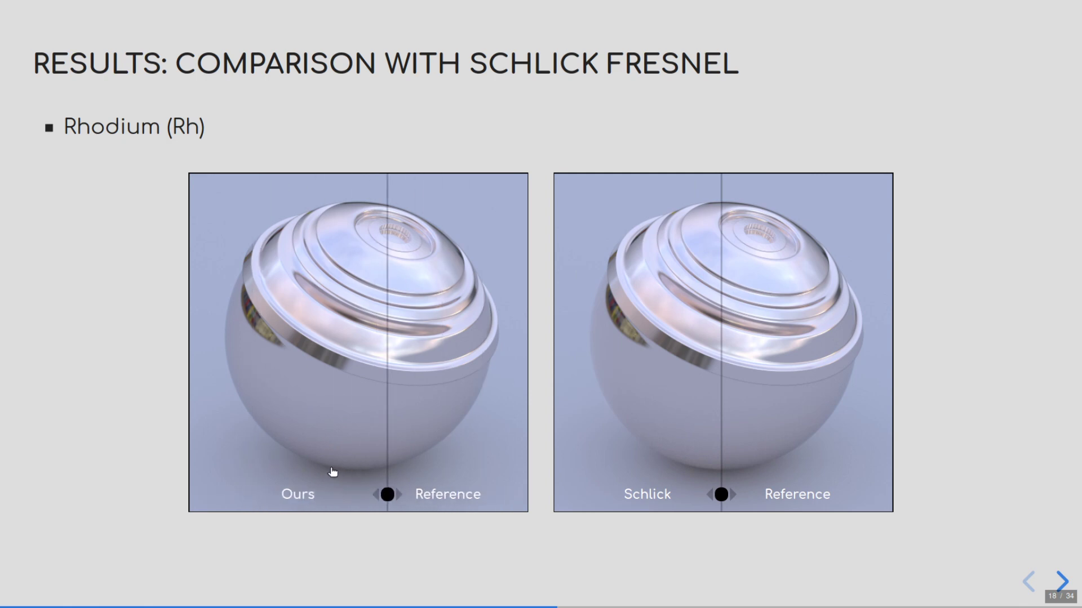
click(1057, 580)
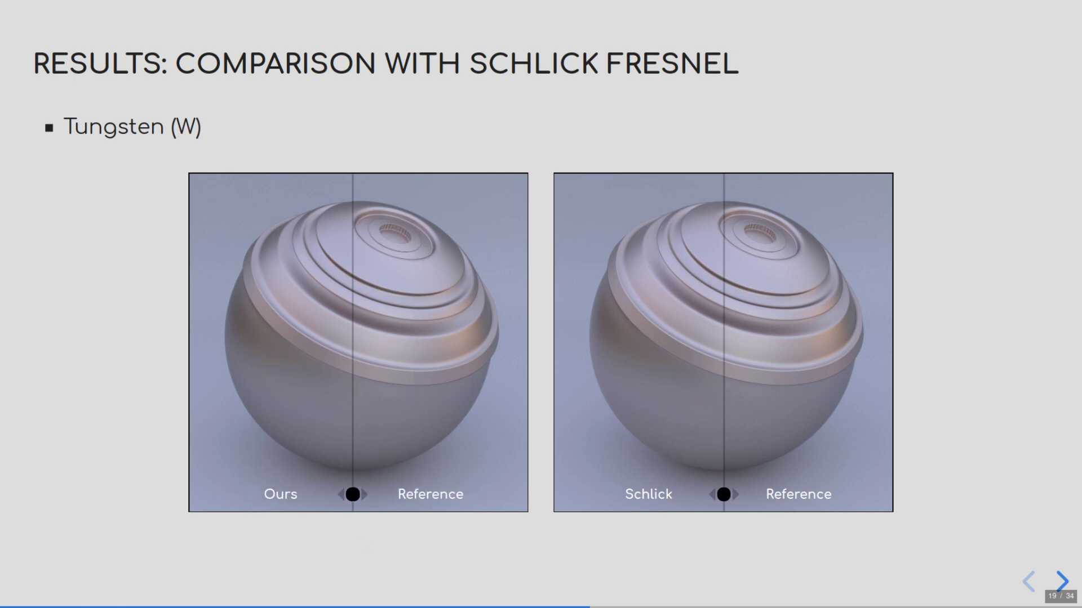
click(1059, 580)
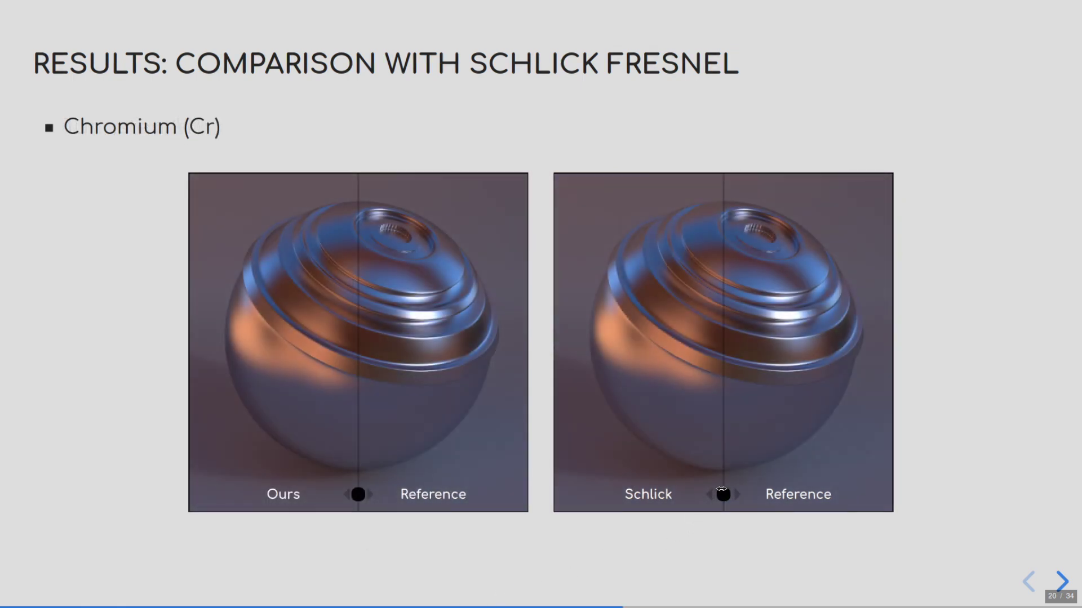
- Shift the Chromium comparison splits, then show the summary table highlighting Linear parameters
drag(722, 494, 793, 495)
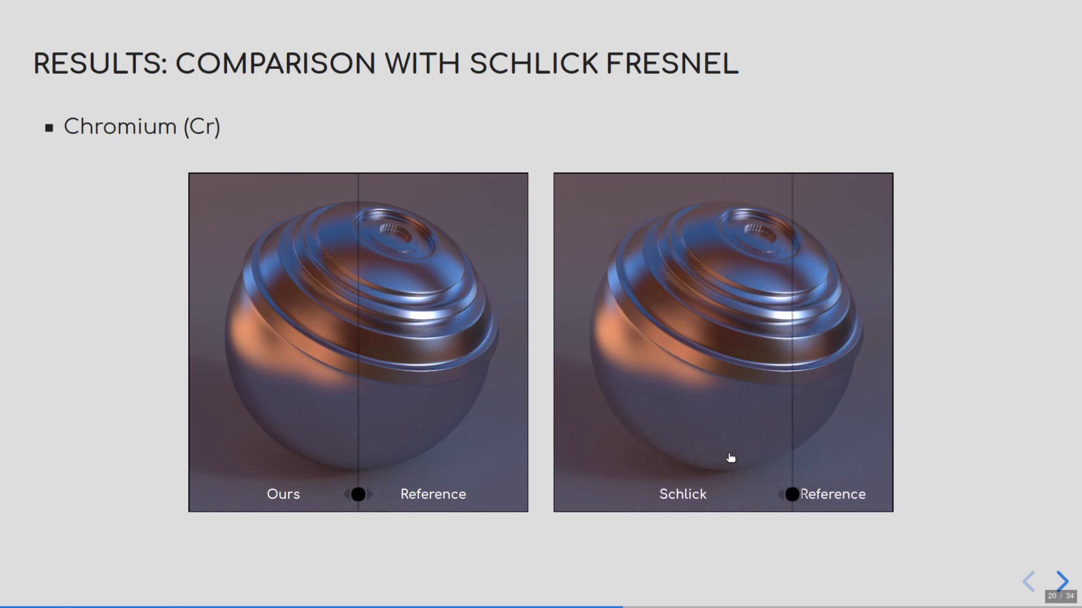
drag(790, 496, 721, 496)
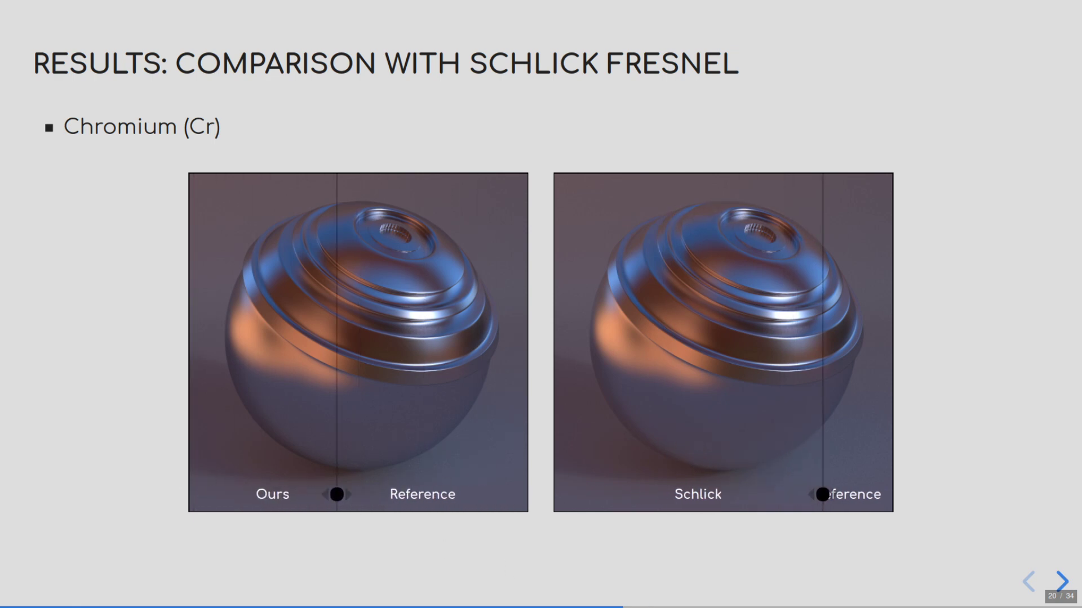
click(1058, 579)
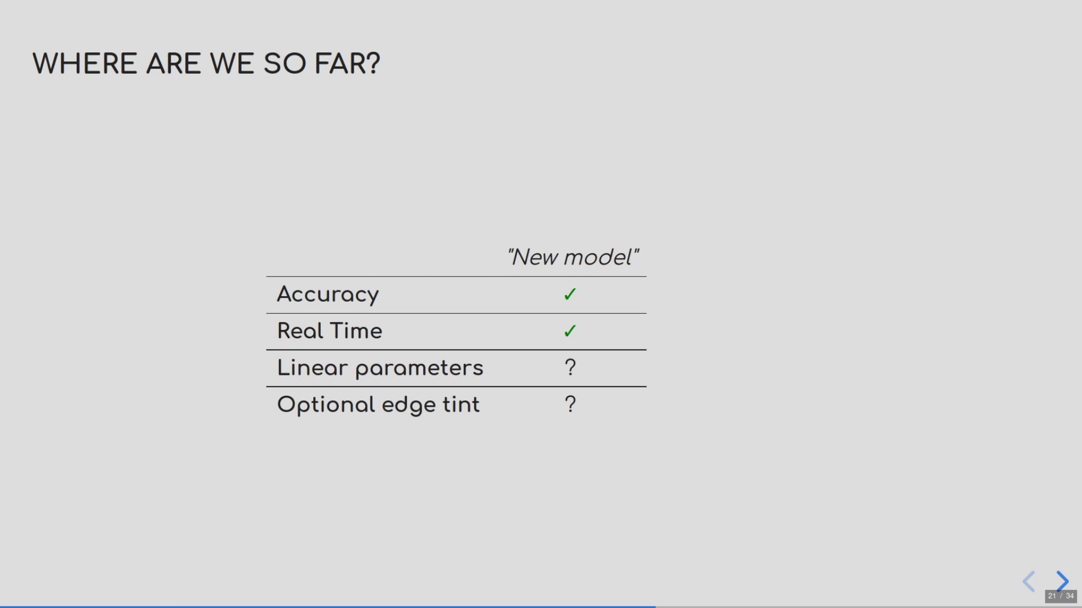
click(1060, 580)
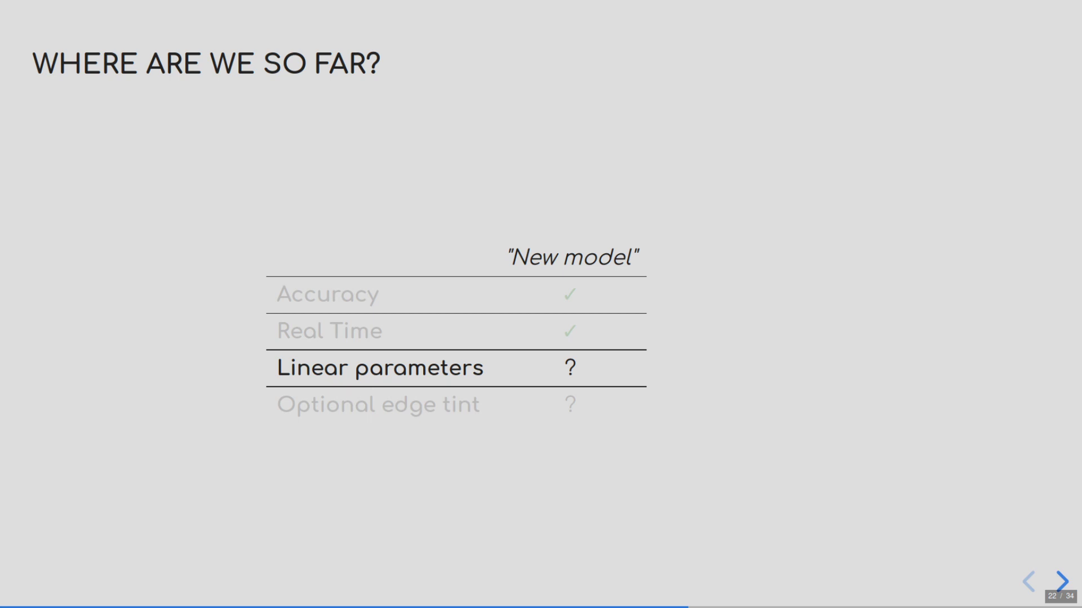
- Advance to slide 23, plotting b_3 with its zero crossing near 78°
click(1060, 580)
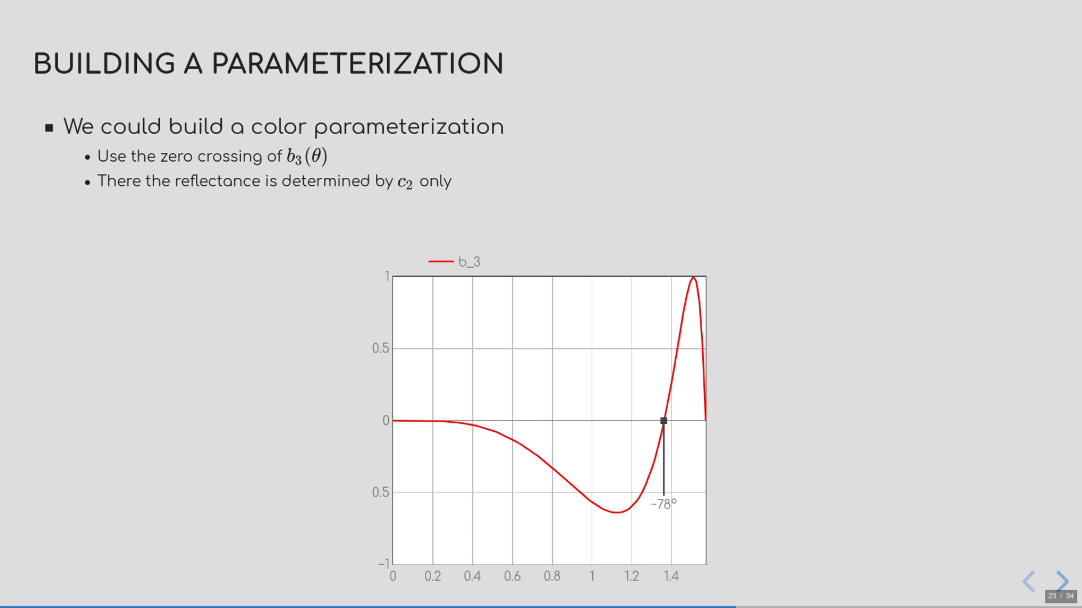
mouse_move(636, 437)
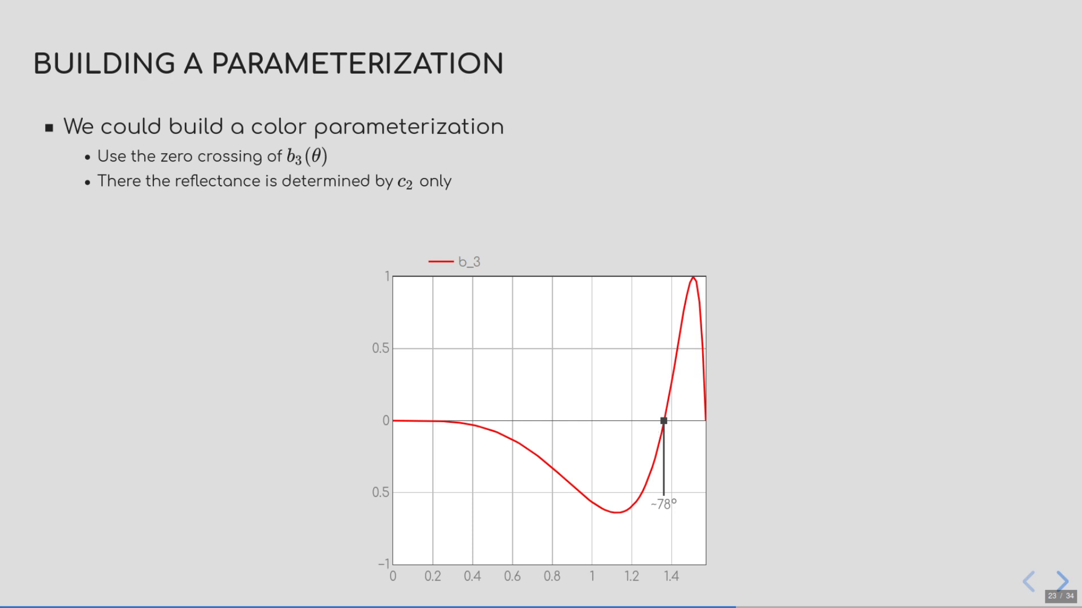
- Reveal the drawbacks: broken energy conservation and unwanted colours on the gradient
click(1059, 582)
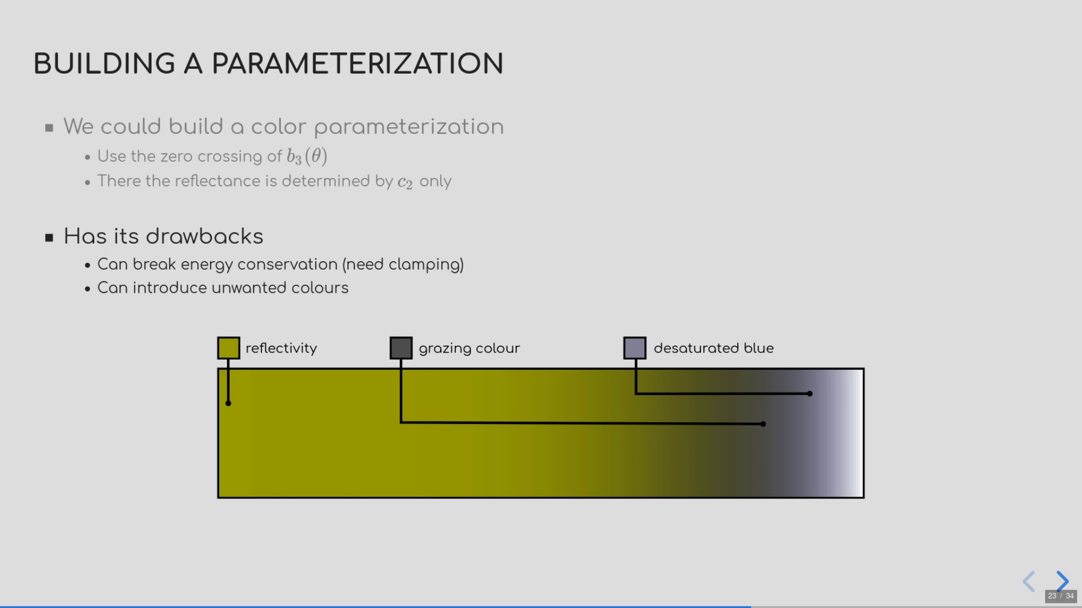
mouse_move(783, 403)
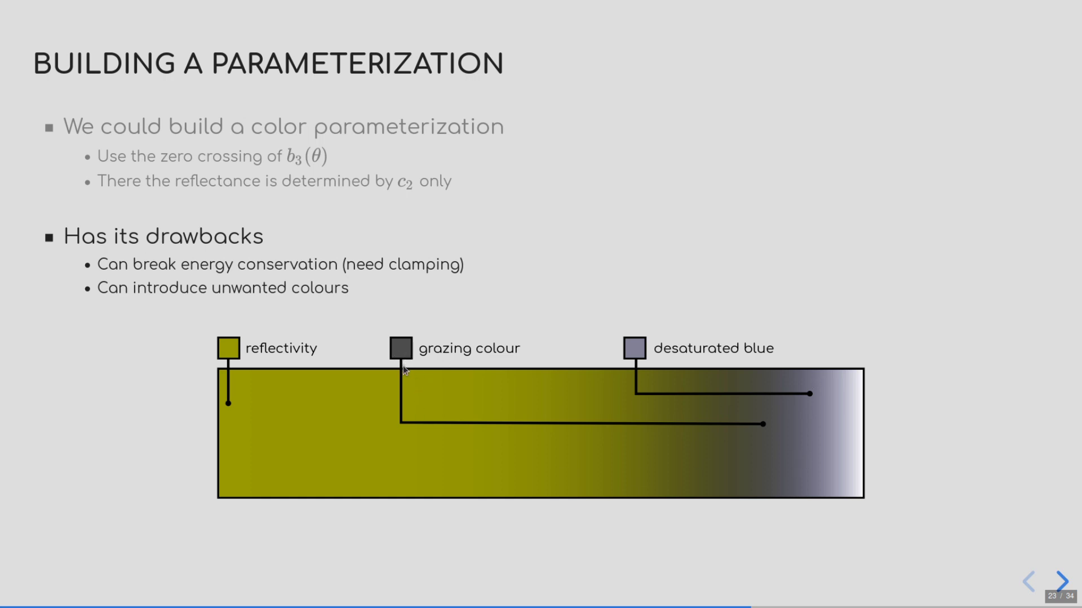
- Advance to slide 24, 'Take advantage of (c0, c2) space', with its empty plot
click(1060, 580)
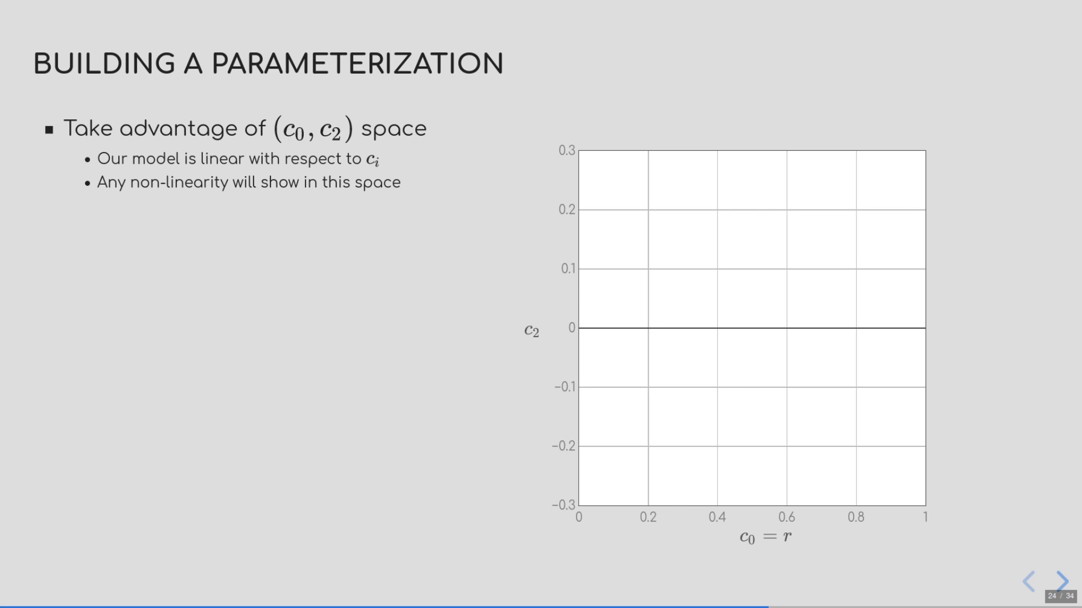
mouse_move(818, 546)
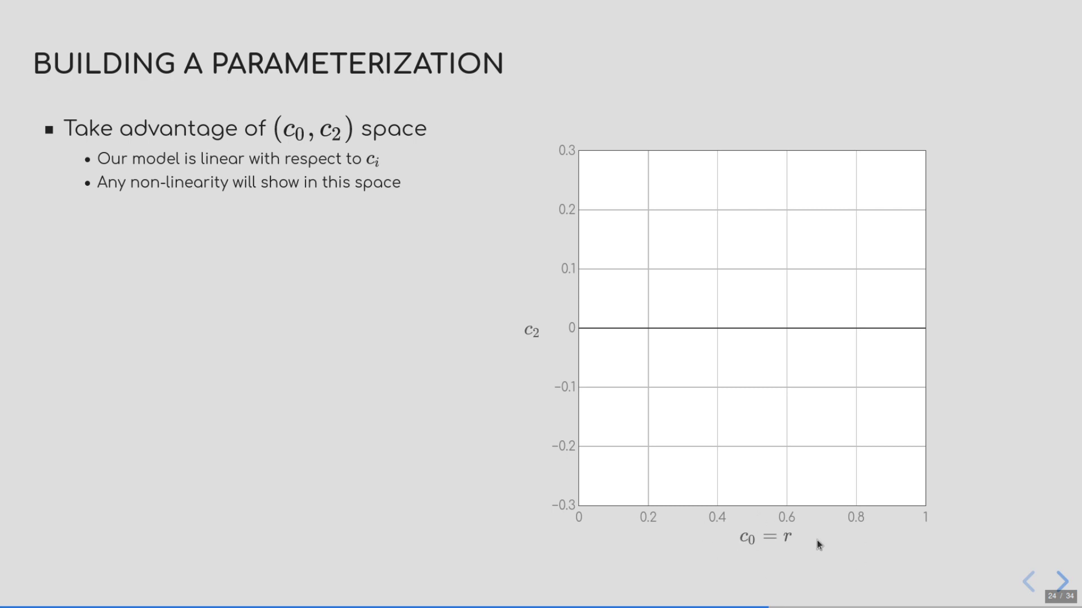
mouse_move(506, 326)
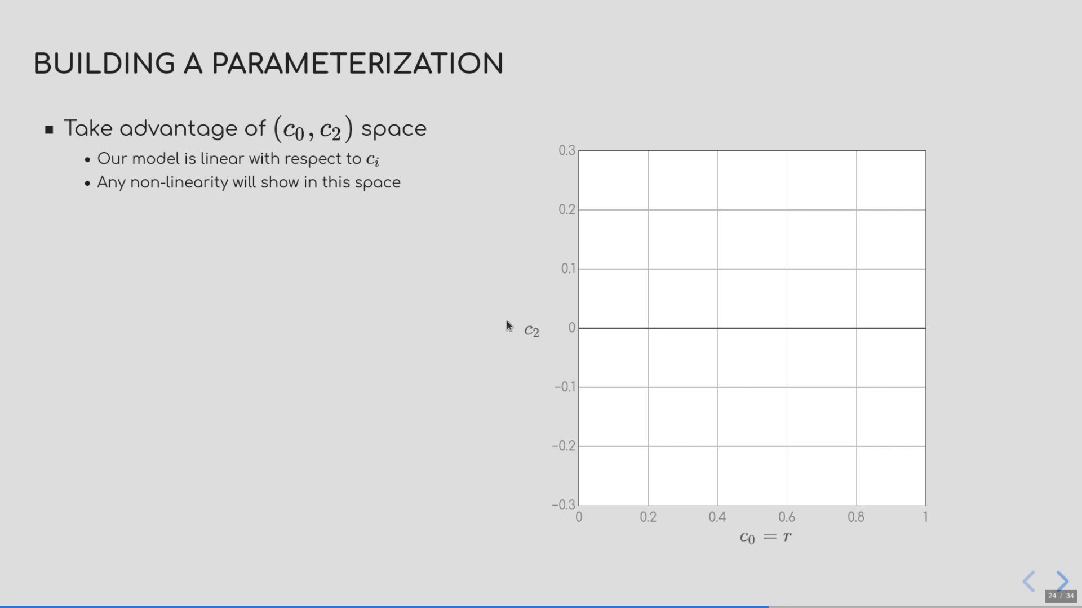
- Step through the parameterization plot and offline renders to slide 27, 'Performance'
click(1048, 580)
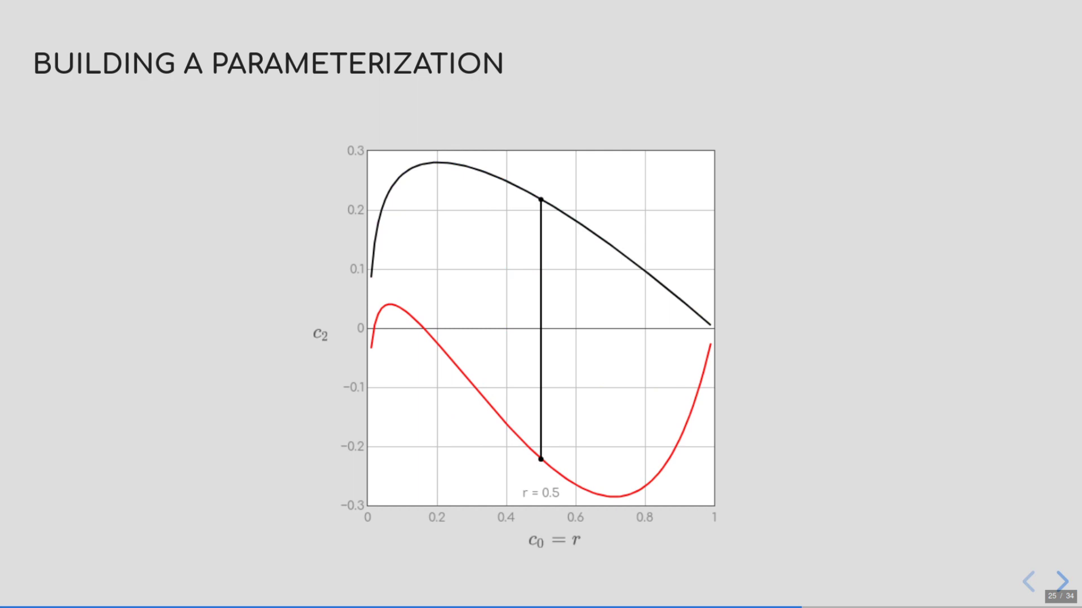
mouse_move(543, 459)
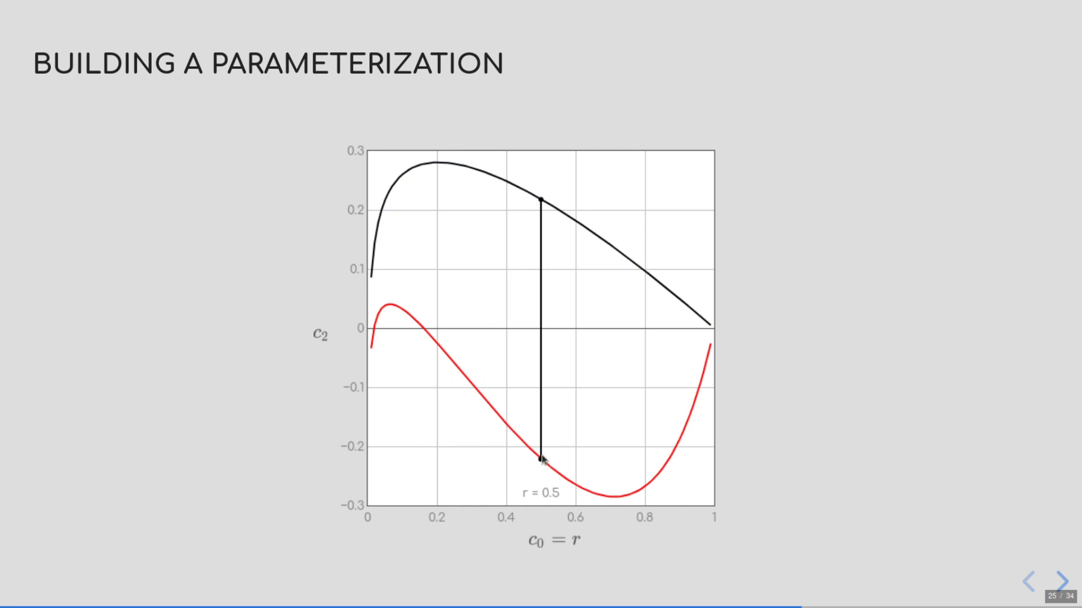
mouse_move(522, 319)
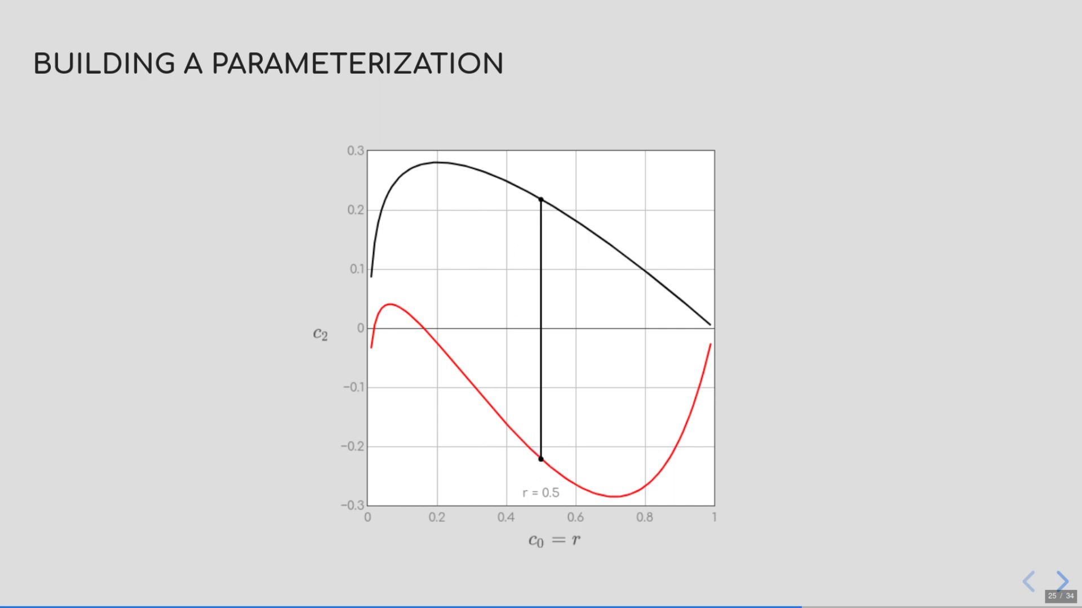
click(1061, 580)
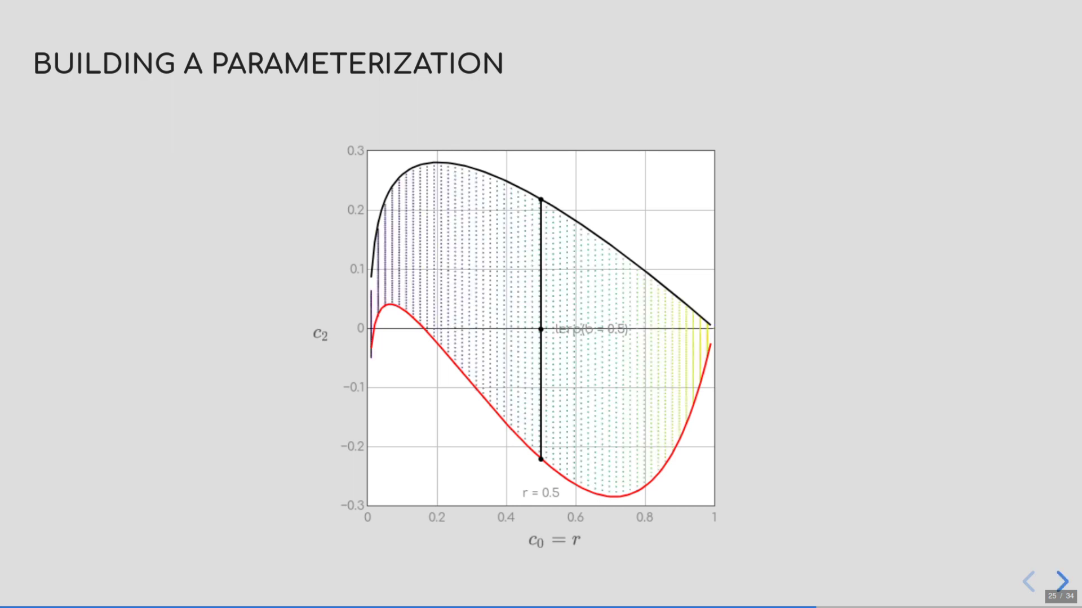
click(1058, 579)
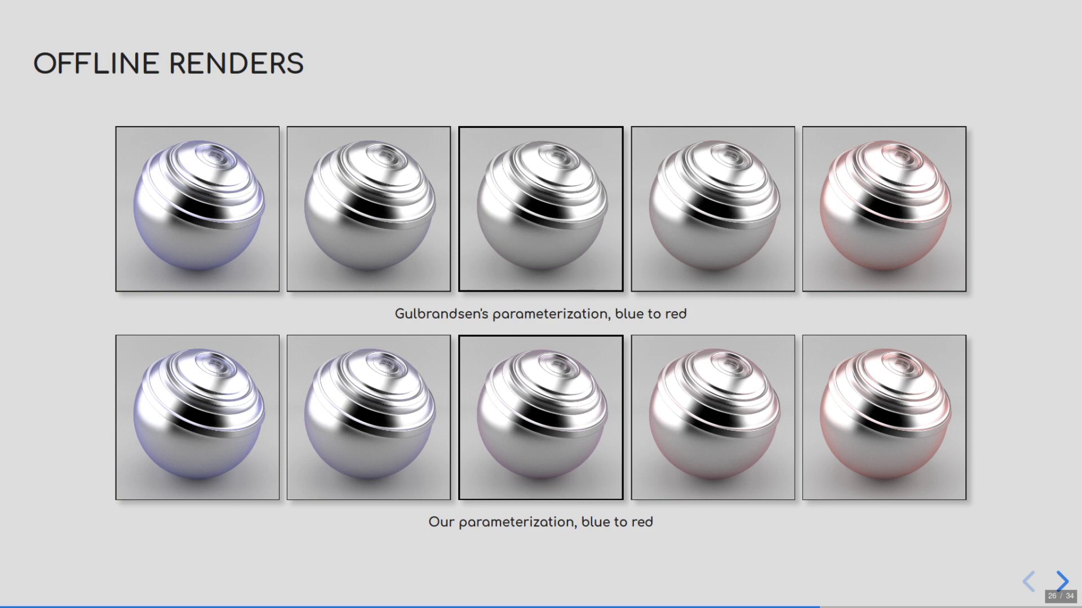
click(1058, 580)
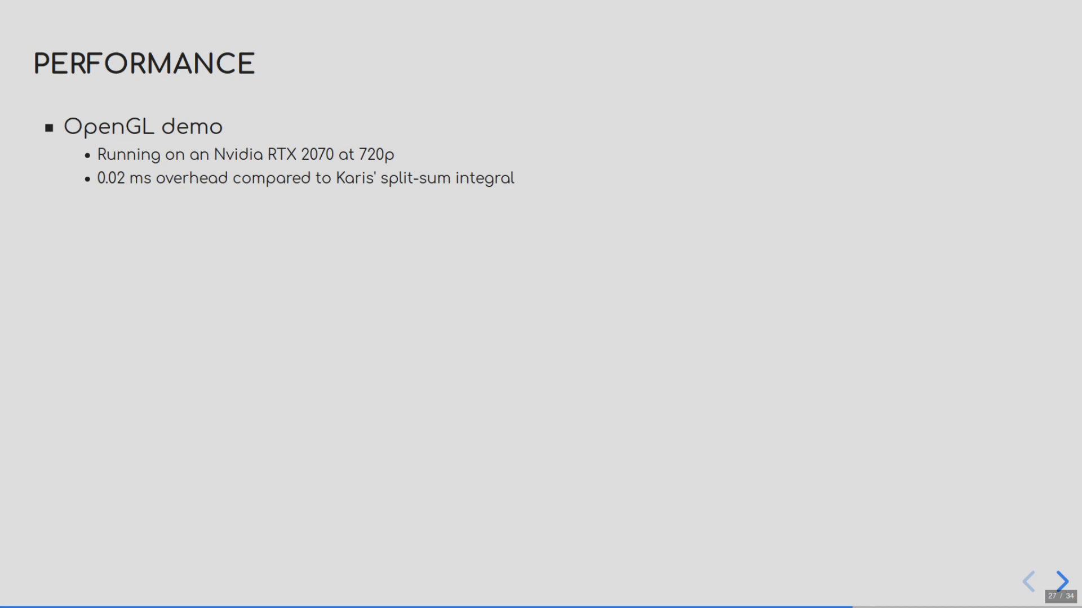
- In the OpenGL demo, show Ours (Prefiltering) in both views with roughness a at 0.000
click(1058, 580)
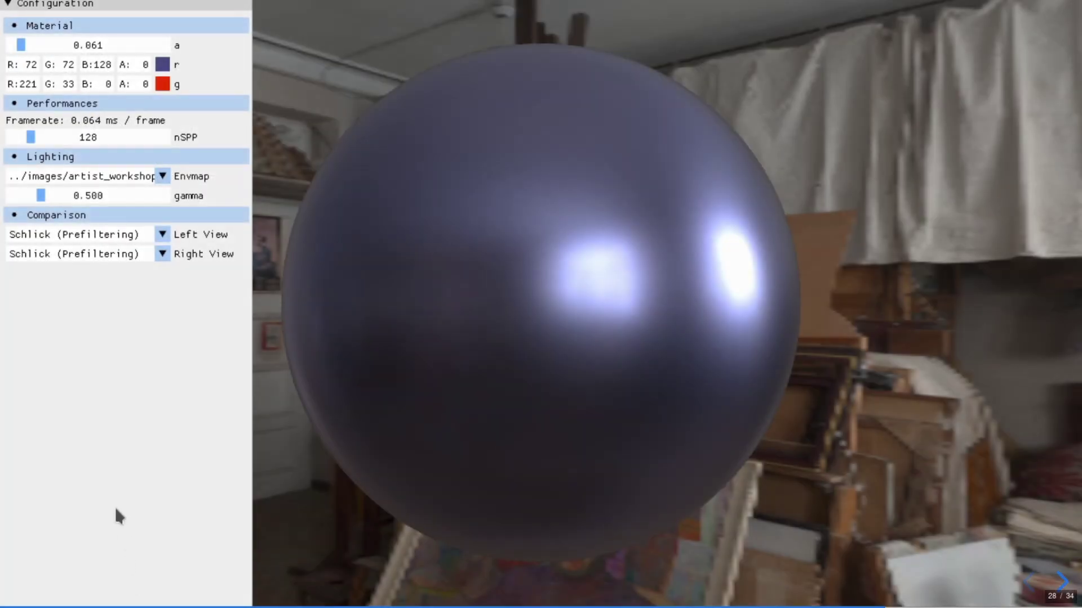
mouse_move(138, 267)
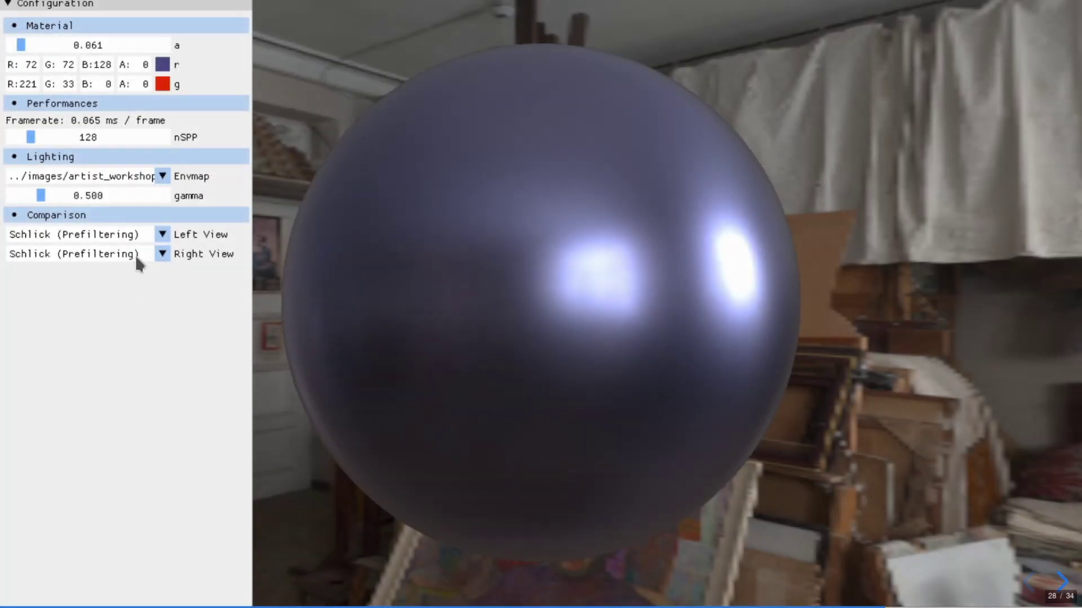
click(83, 234)
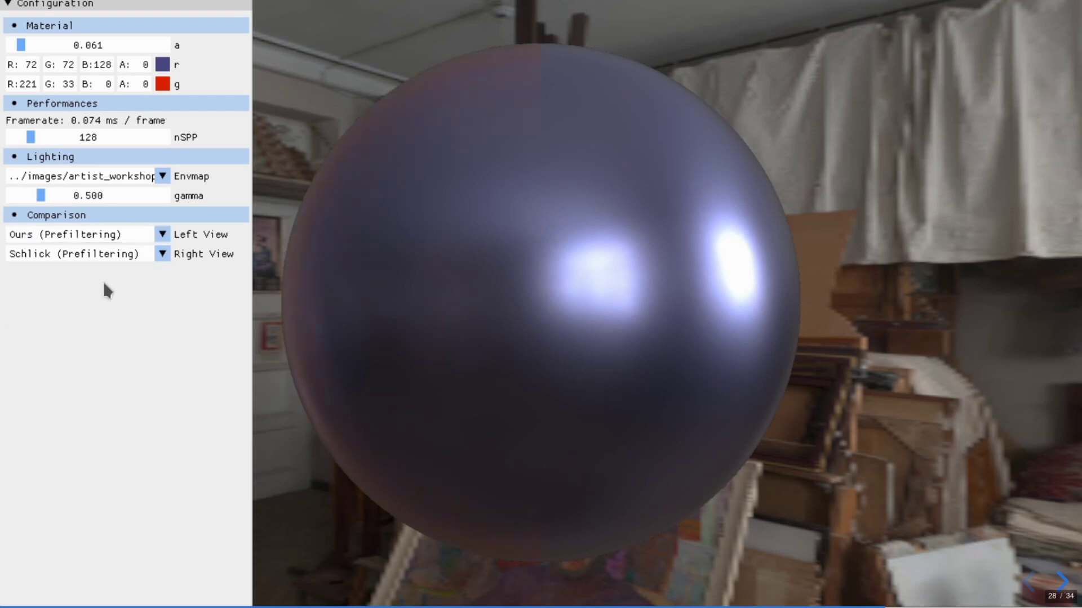
click(78, 254)
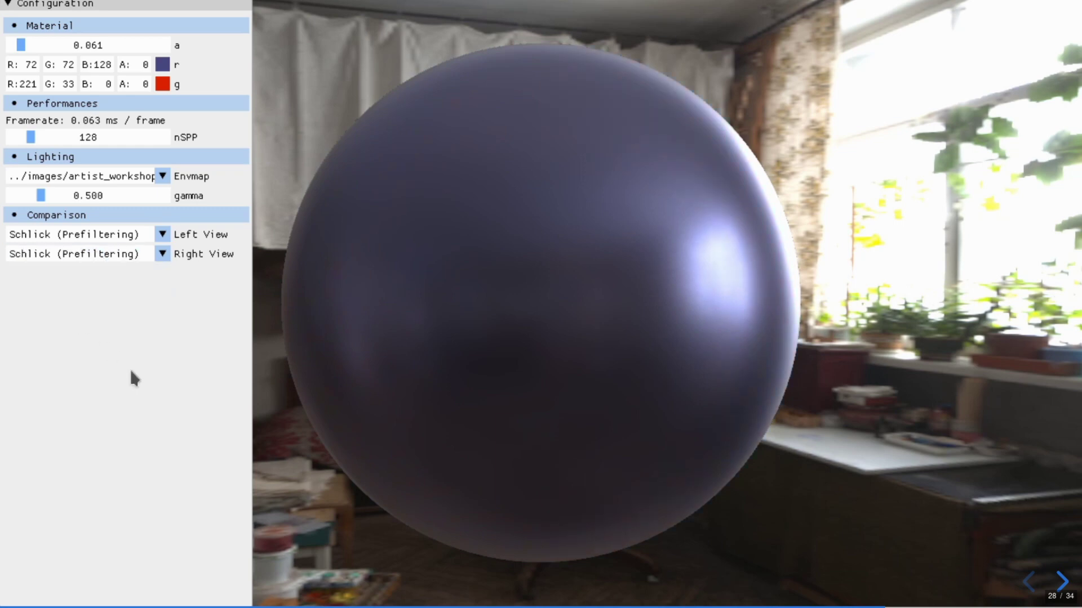
drag(28, 45, 10, 45)
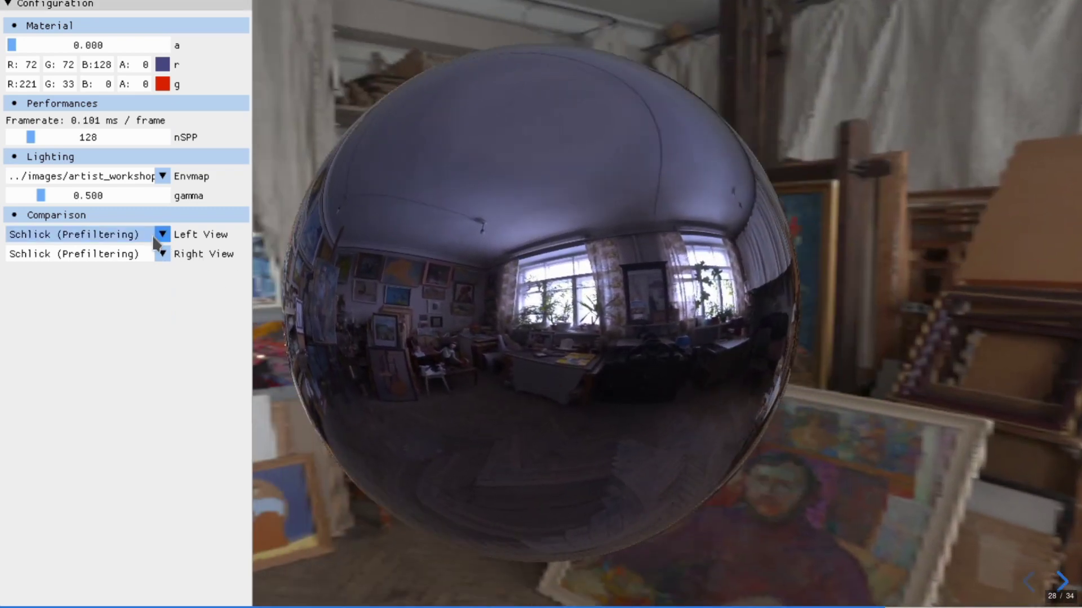
click(80, 234)
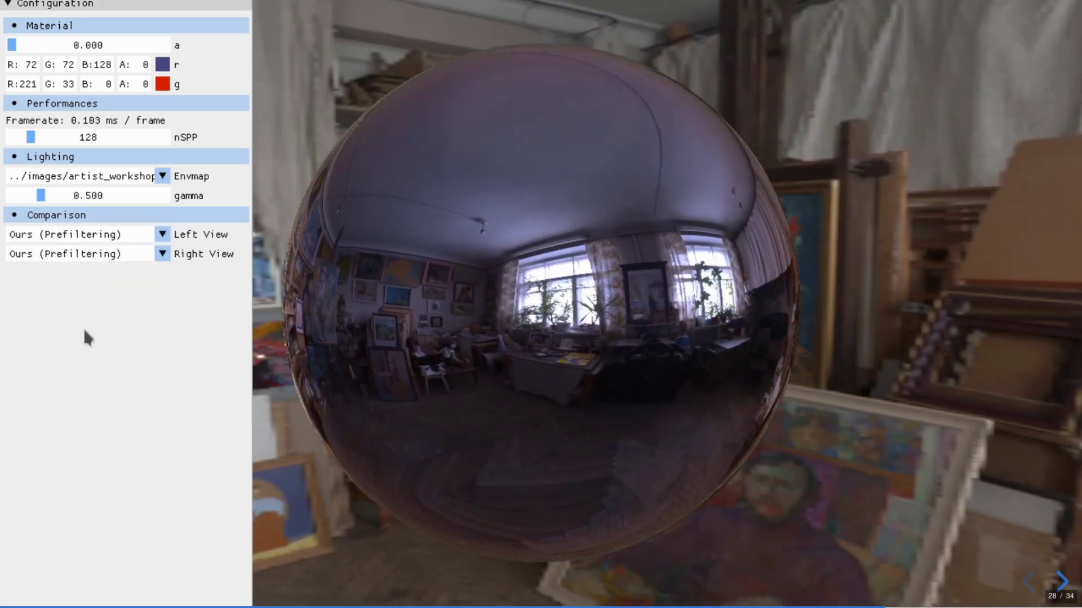
click(1055, 578)
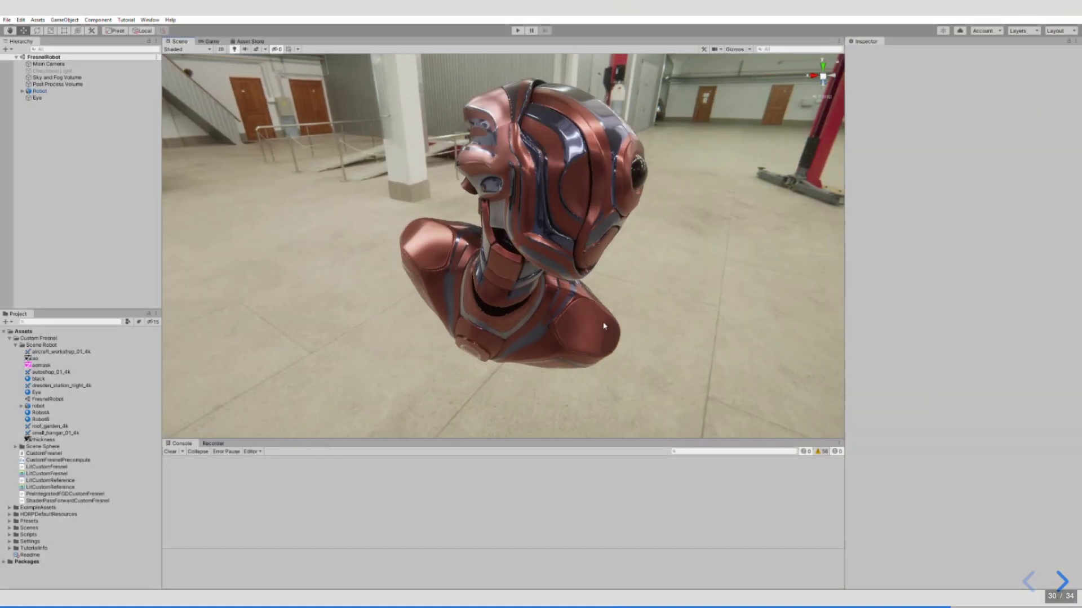
- Tint the Robot's Fresnel materials red and green, then inspect the Eye's red edge tint
click(40, 91)
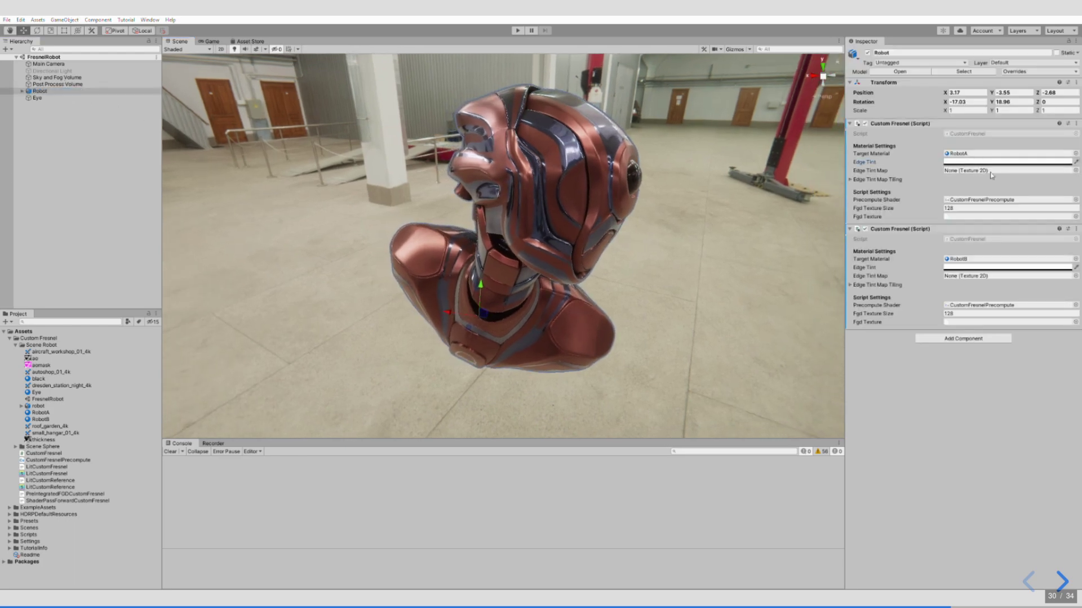
click(1006, 162)
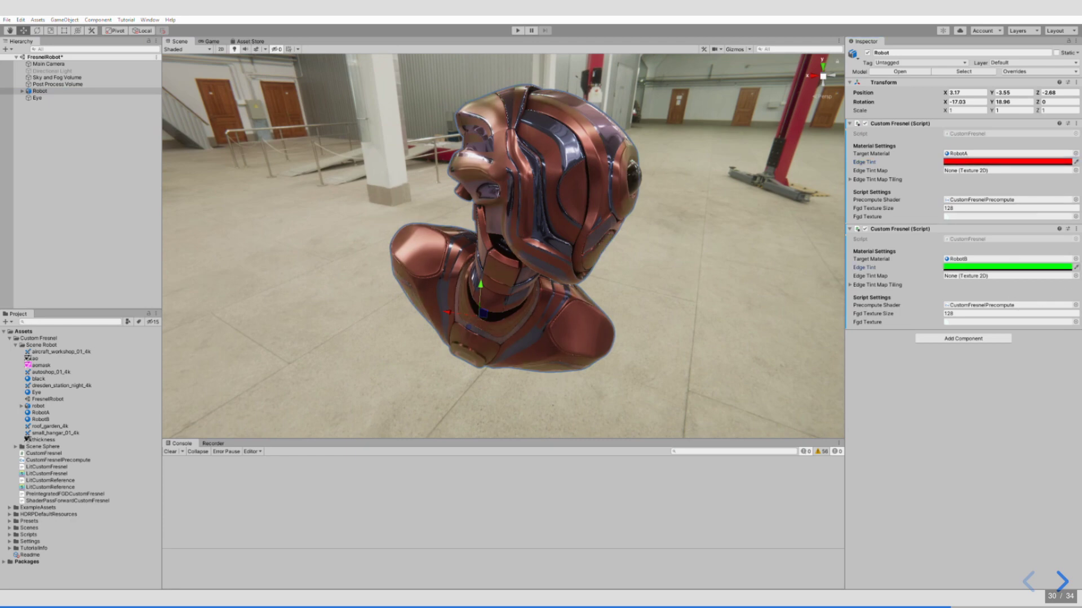
click(37, 98)
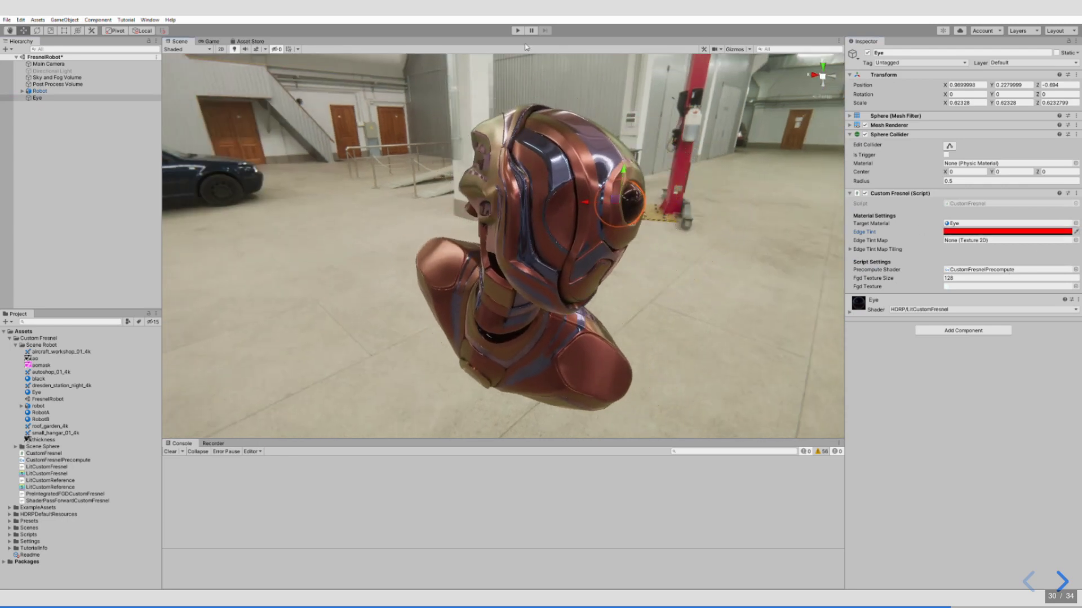
click(1061, 579)
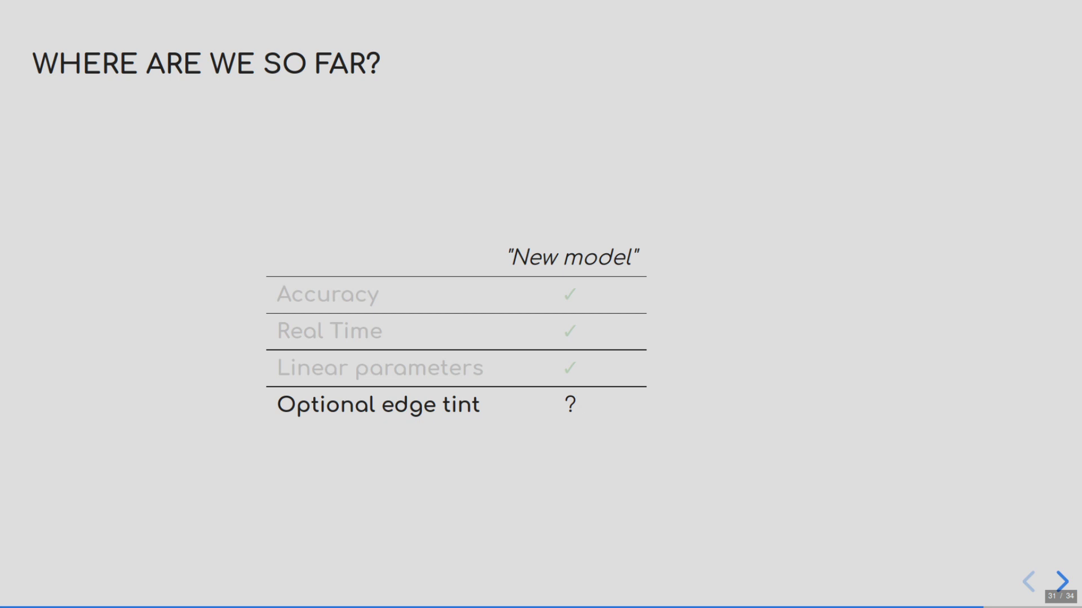
- Open slide 32, raise r on the plot, and reveal β₀ = 0.75 with default renders
click(1060, 580)
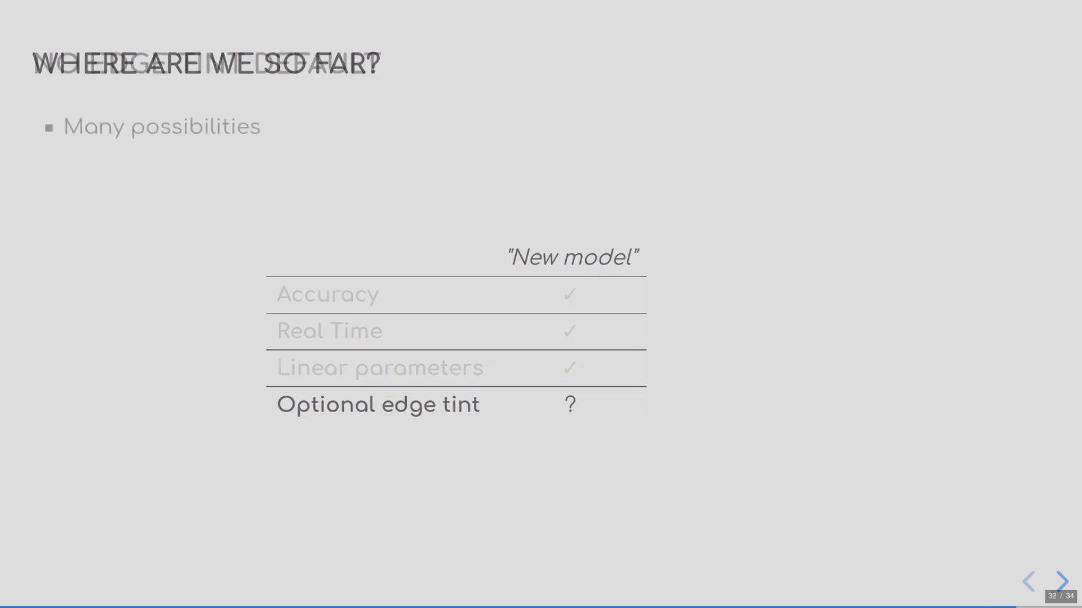
click(1062, 581)
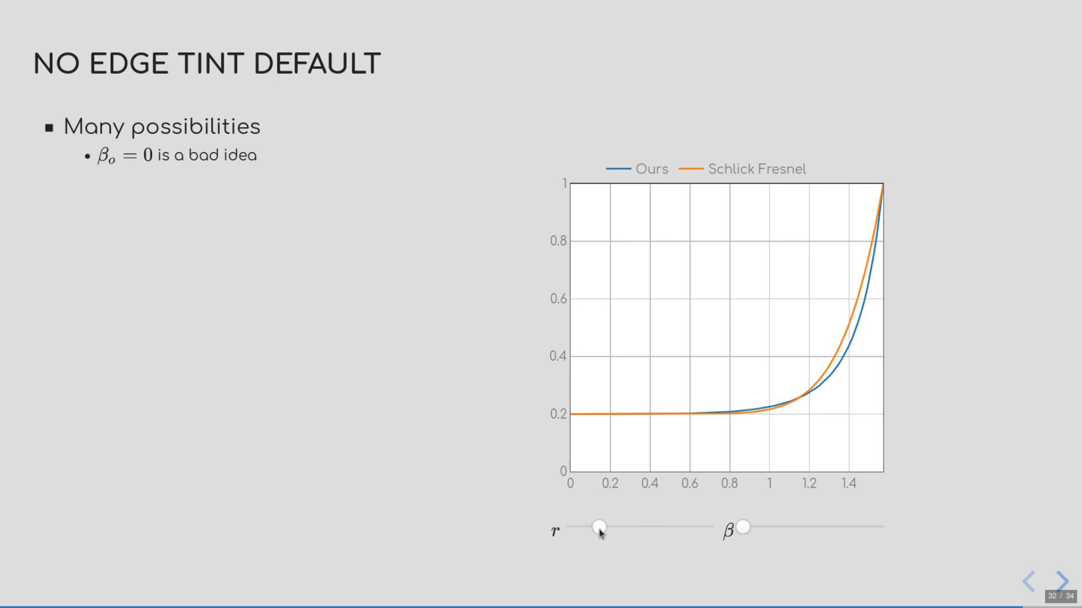
drag(599, 529, 685, 528)
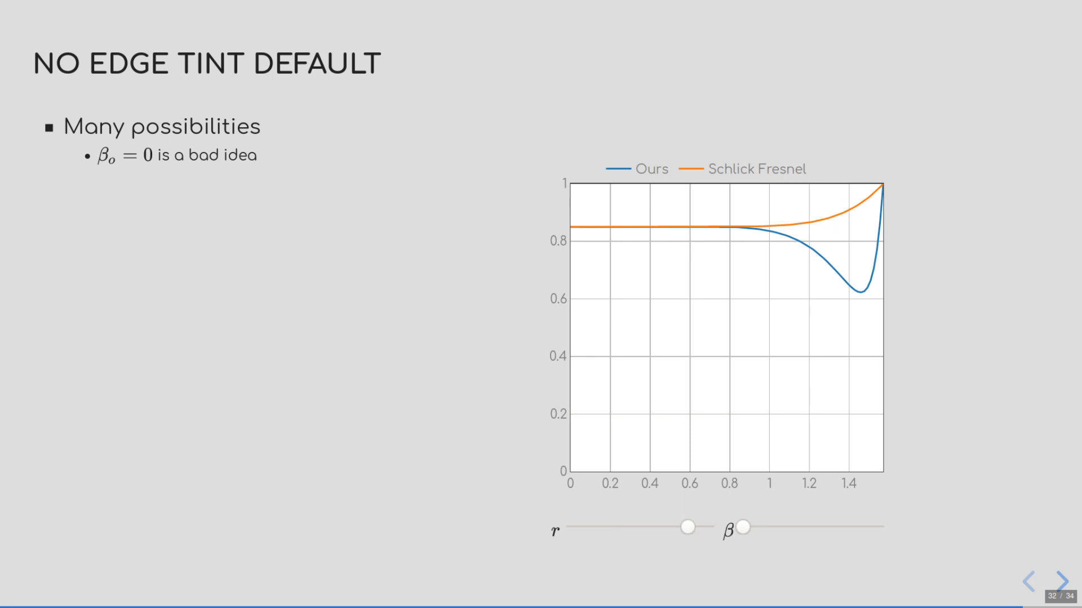
click(1049, 581)
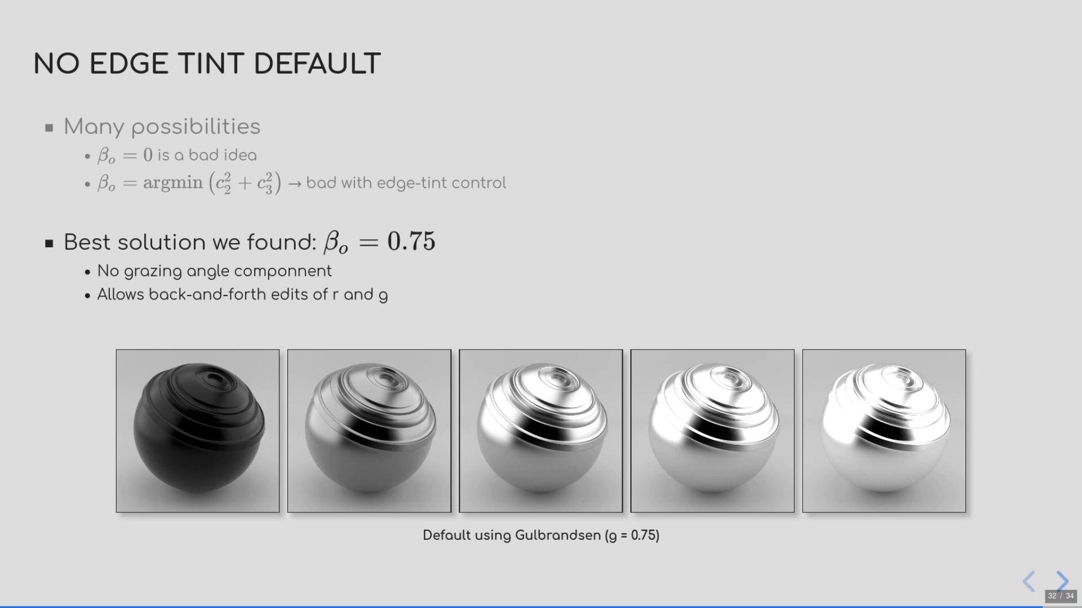
- Open slide 33 and reveal community discussion, coherent Fresnel use, and artist editing format
click(1048, 581)
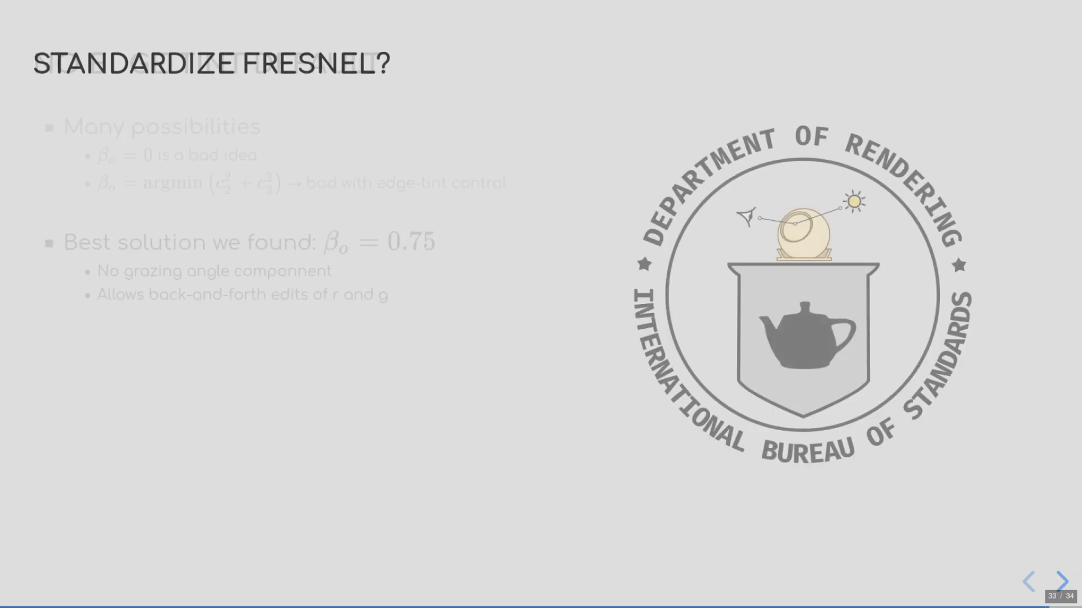
click(1058, 579)
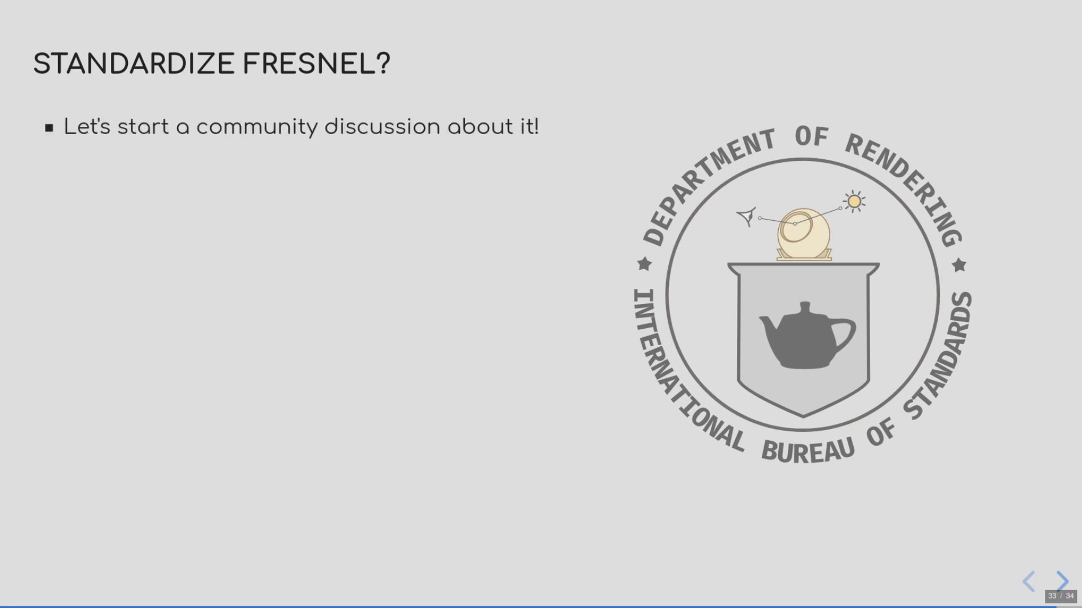
click(1057, 580)
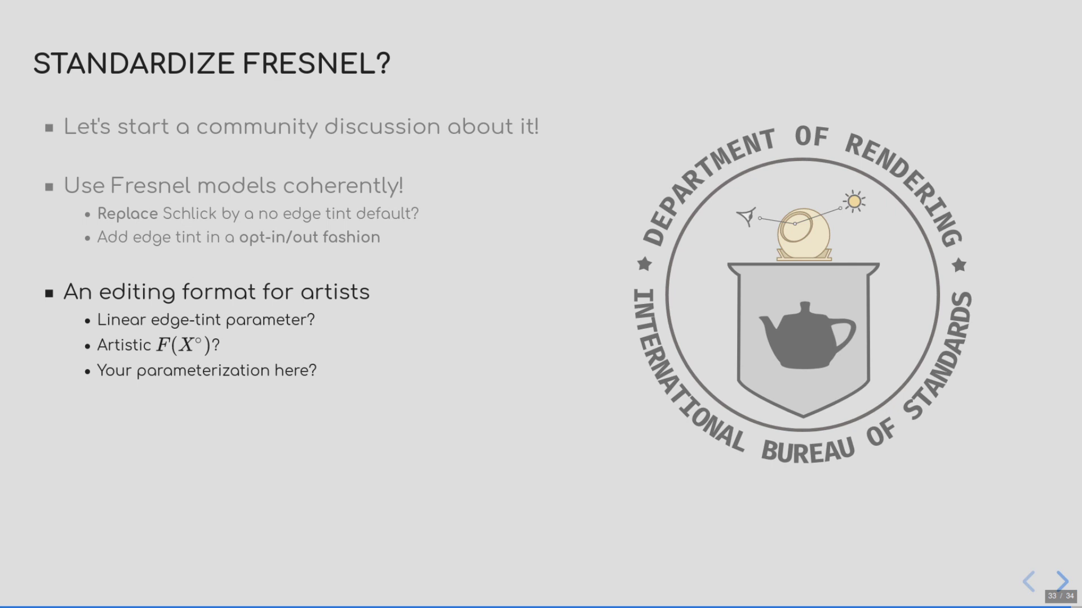
- Reveal the 'An exchange format' bullet, then advance to the final Summary slide 34
click(1060, 580)
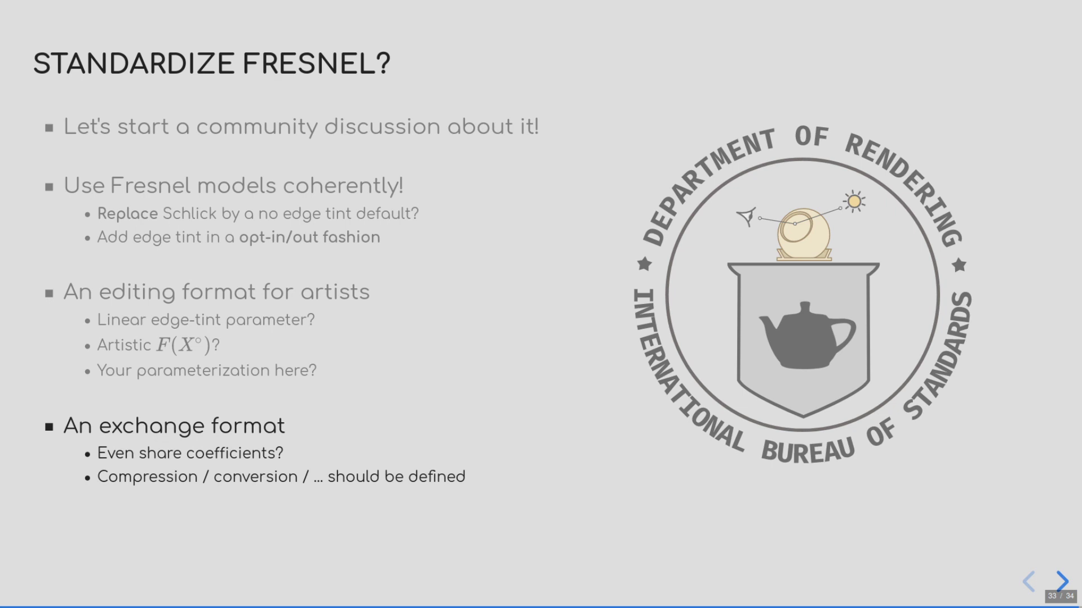
click(1061, 578)
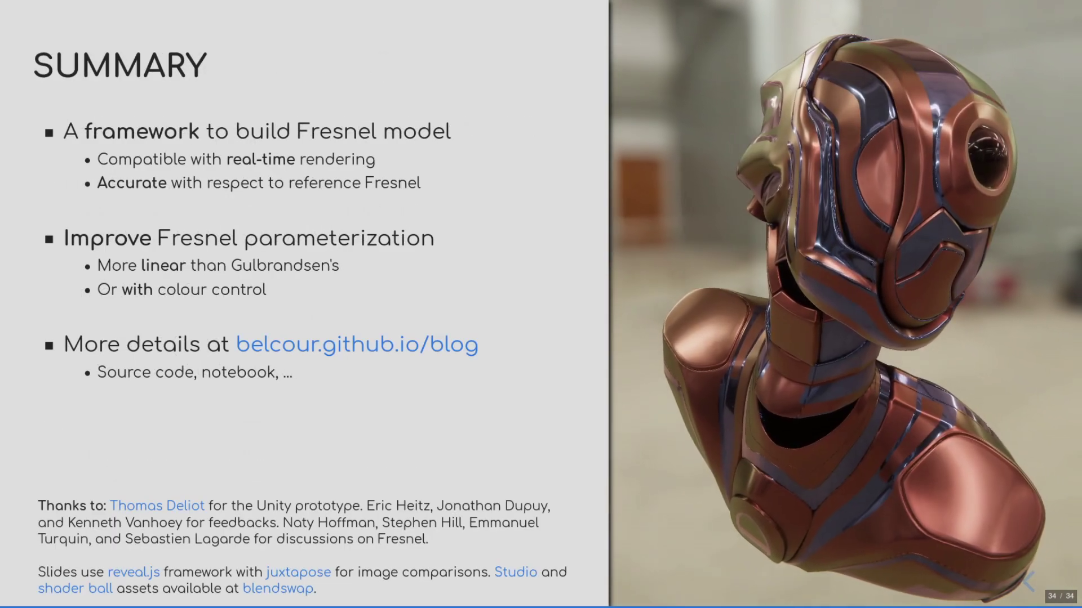